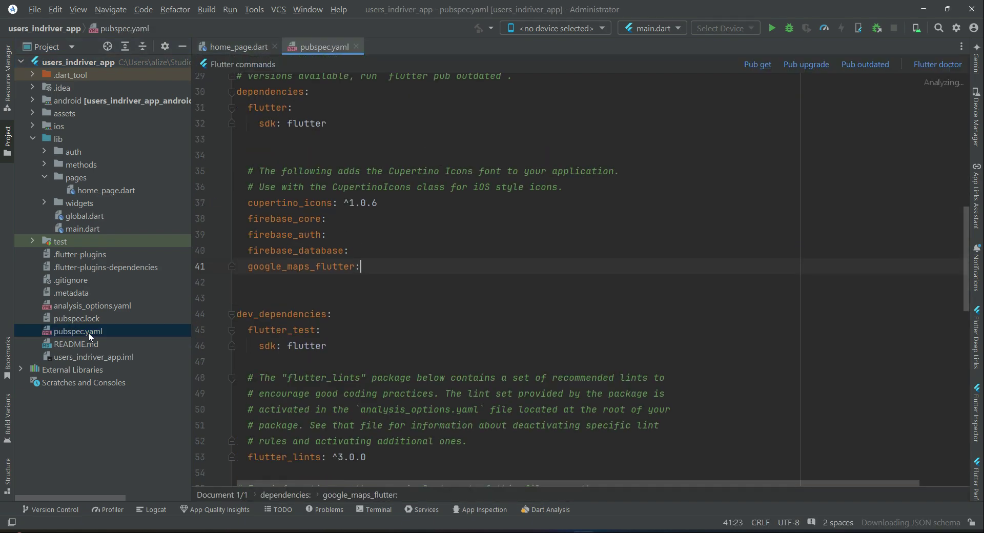
Add permission_handler under google_maps_flutter in pubspec.yaml and fetch packages.
{"action": "key", "text": "Enter"}
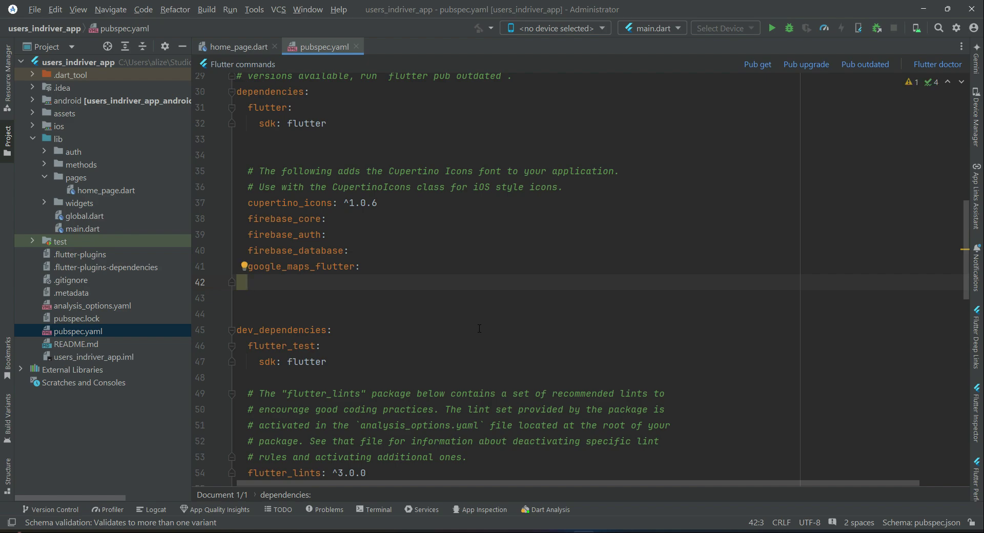
{"action": "type", "text": "permission_handler:"}
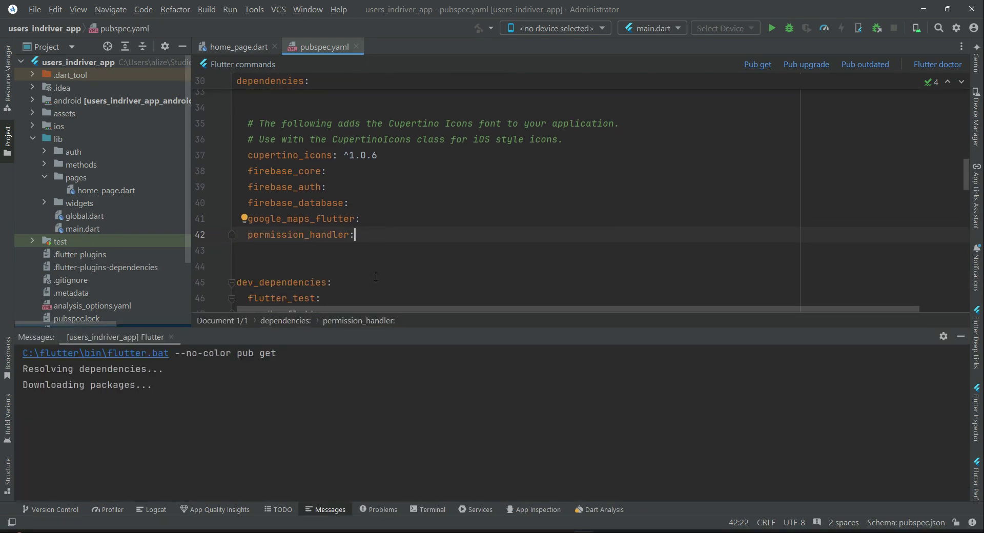
{"action": "left_click", "coordinate": [757, 64]}
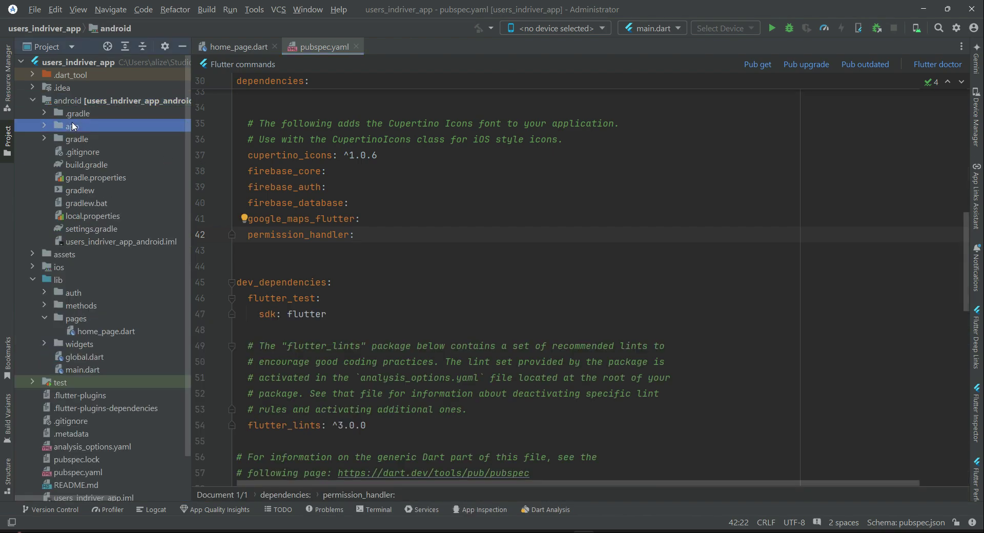
Navigate android > app > src > main to AndroidManifest.xml and make room above application.
{"action": "left_click", "coordinate": [74, 126]}
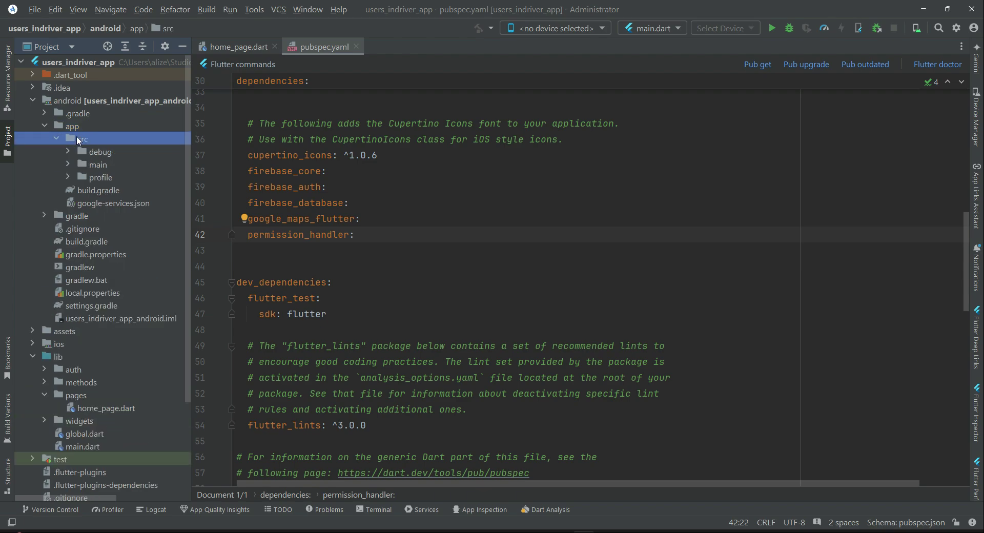
{"action": "left_click", "coordinate": [97, 164]}
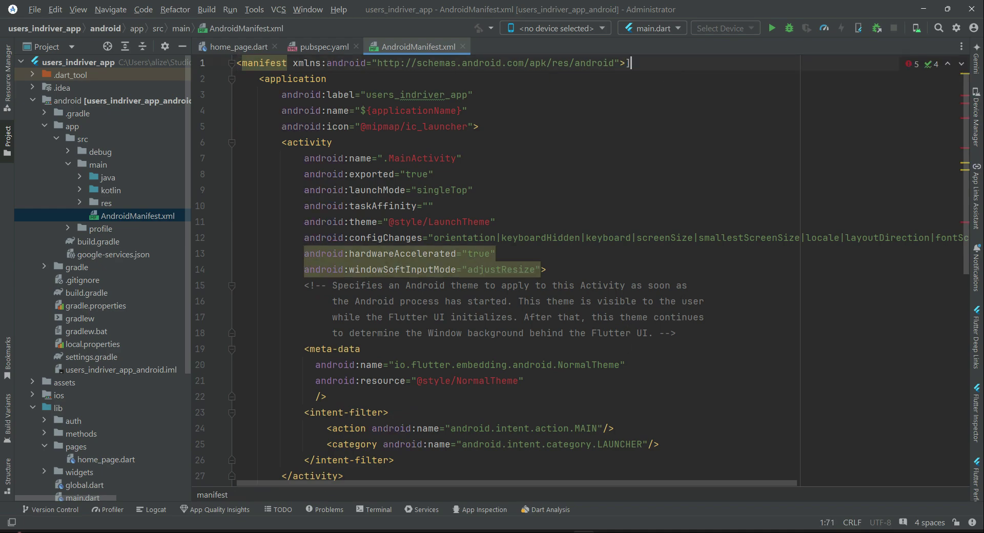
{"action": "key", "text": "Enter"}
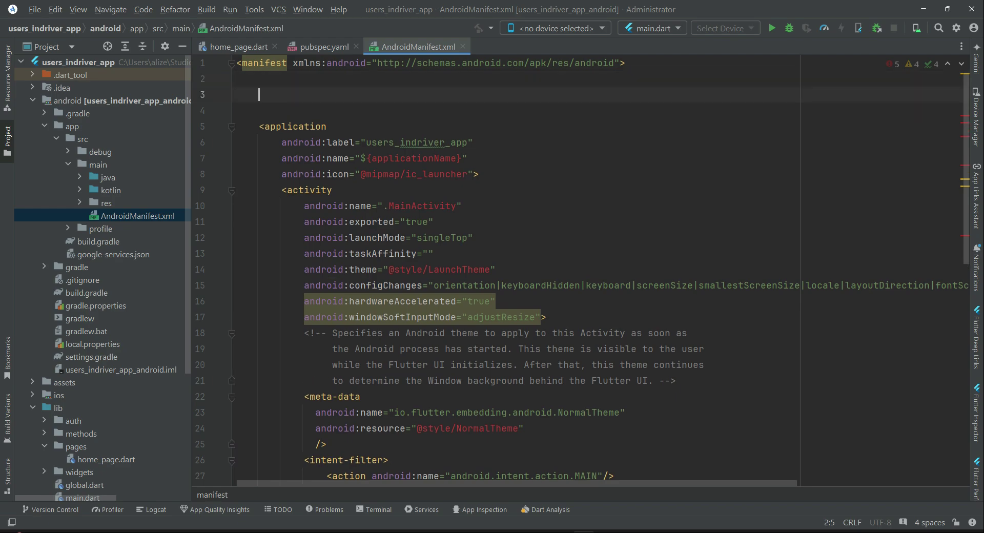
Insert <uses-permission android:name="android.permission.ACCESS_FINE_LOCATION"/> in the manifest.
{"action": "type", "text": "<u"}
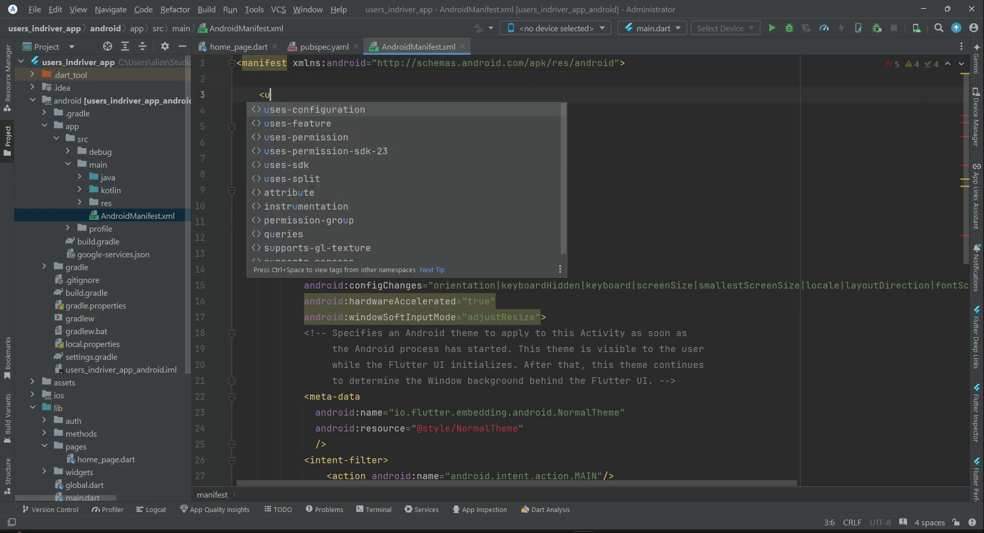
{"action": "type", "text": "ser"}
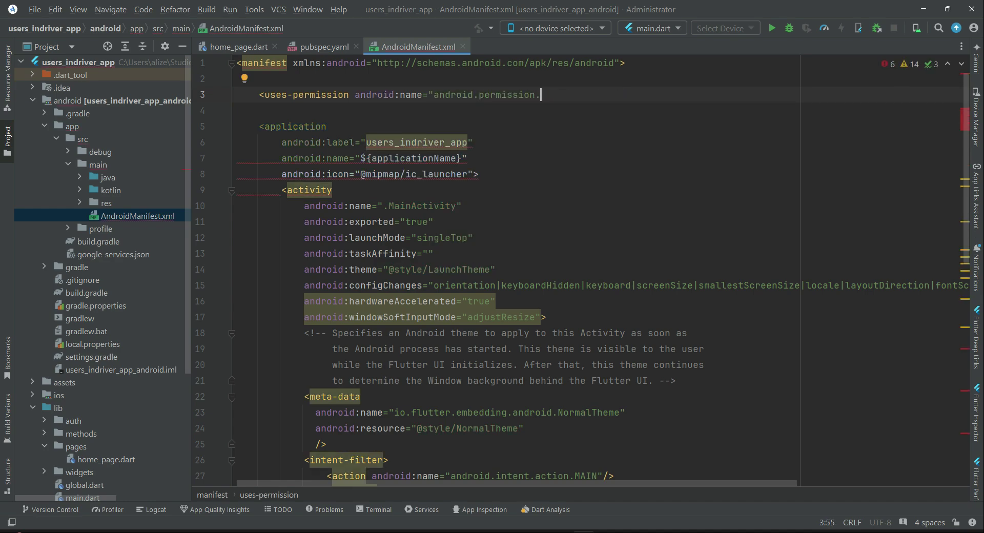
{"action": "type", "text": "ACC"}
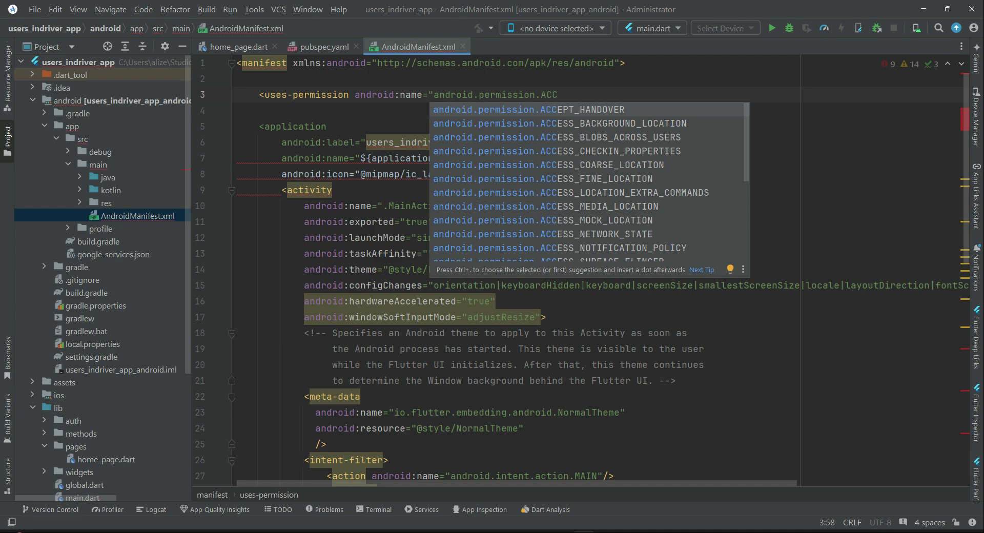
{"action": "type", "text": "ESS"}
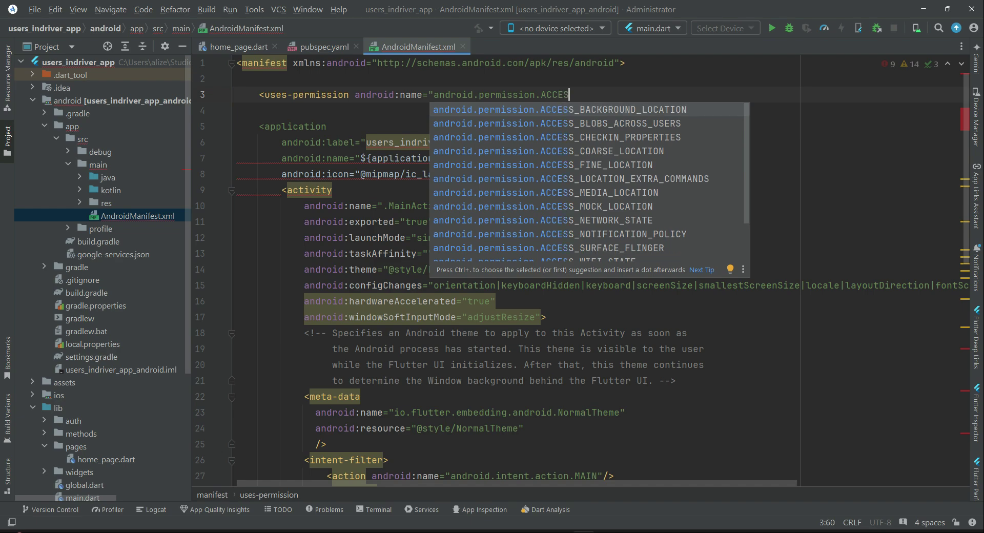
{"action": "type", "text": "S_"}
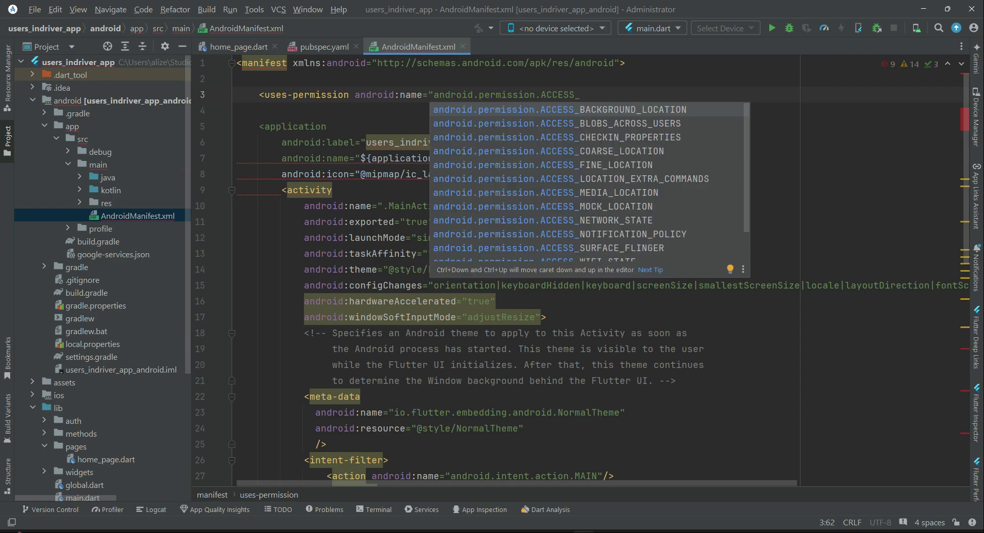
{"action": "type", "text": "FIN"}
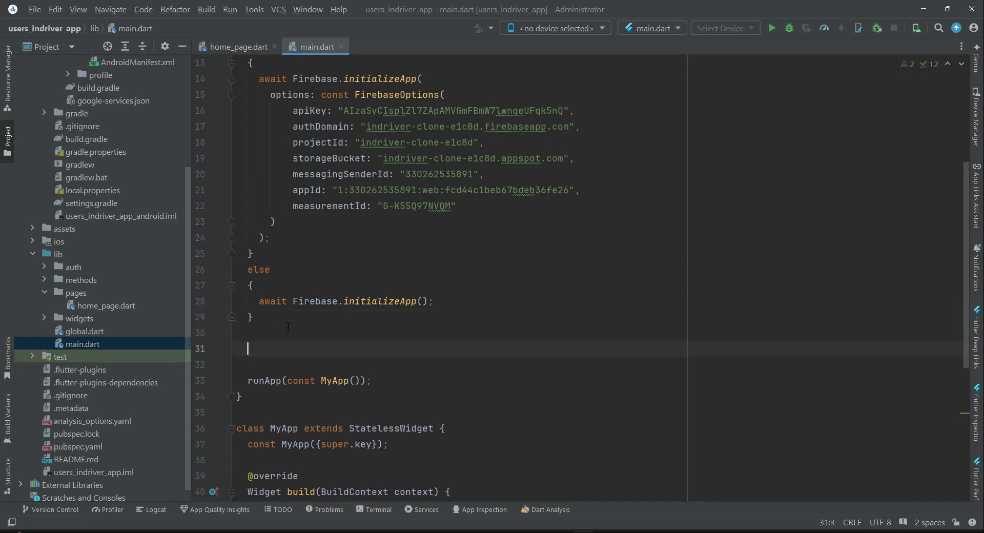
Write await Permission.locationWhenInUse.isDenied.then((value){}); before runApp in main.dart.
{"action": "type", "text": "await"}
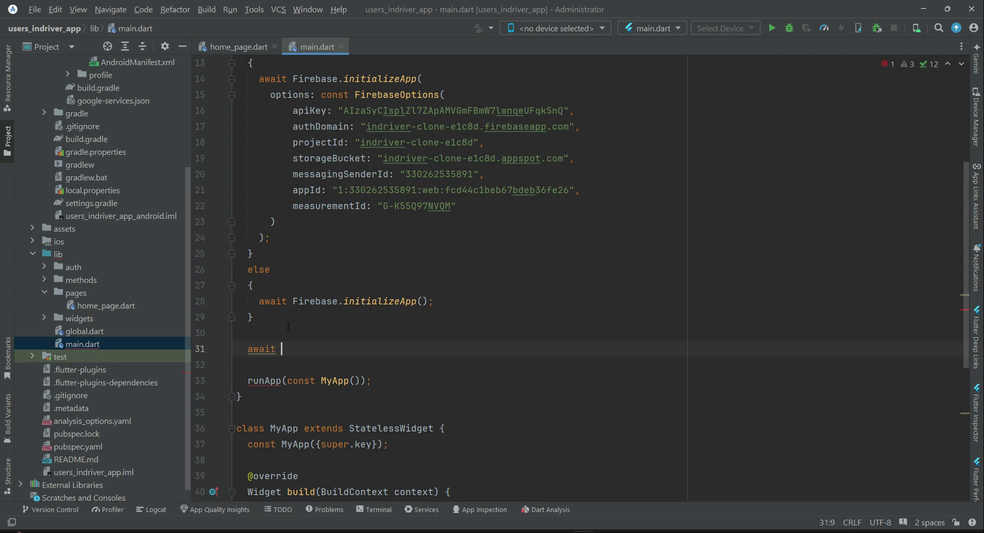
{"action": "type", "text": "Permission.l"}
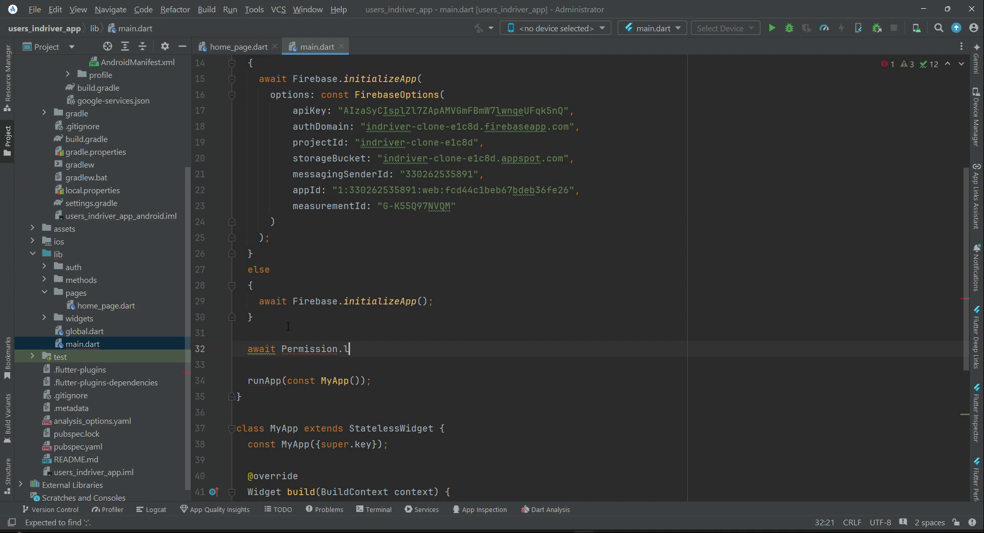
{"action": "type", "text": "ocationWhenInUse.isDenied"}
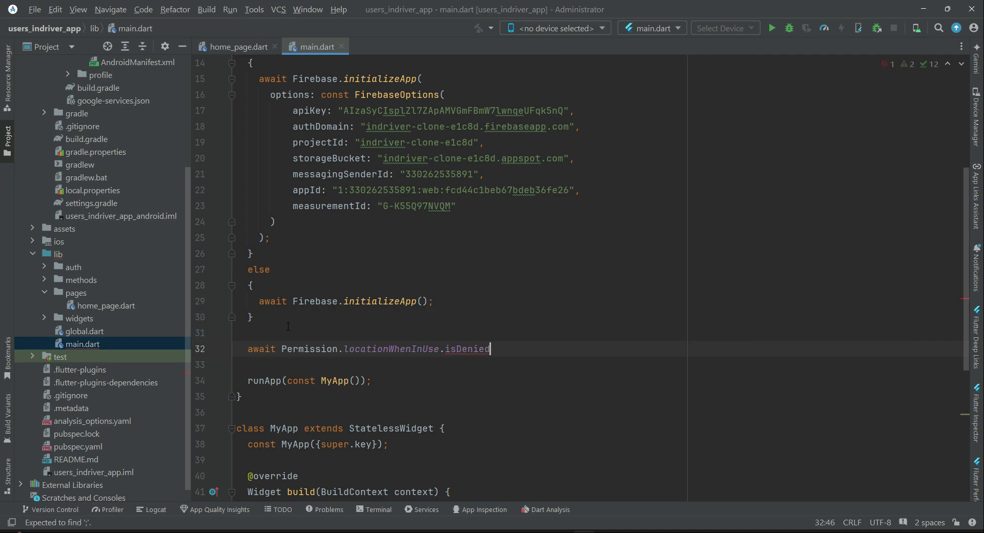
{"action": "type", "text": ".then"}
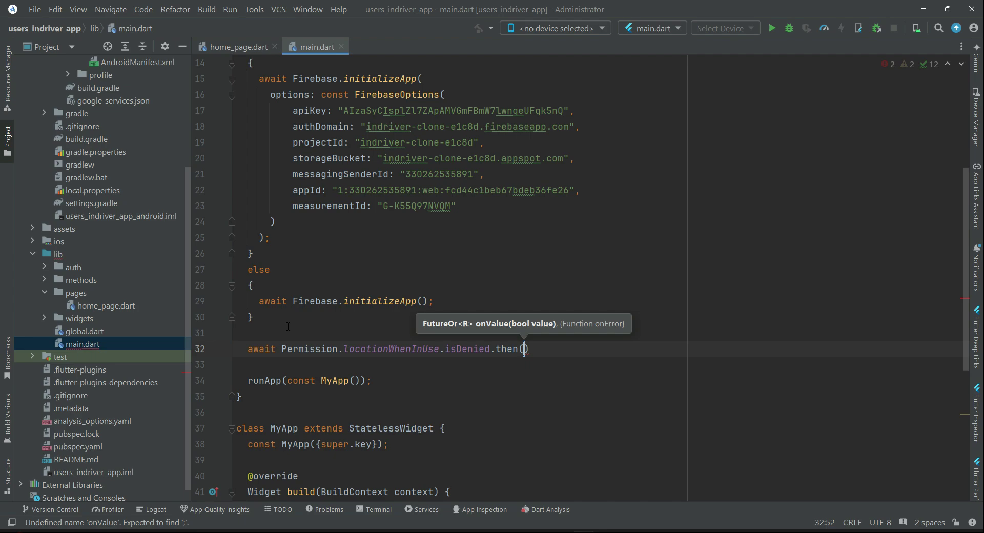
{"action": "type", "text": "()"}
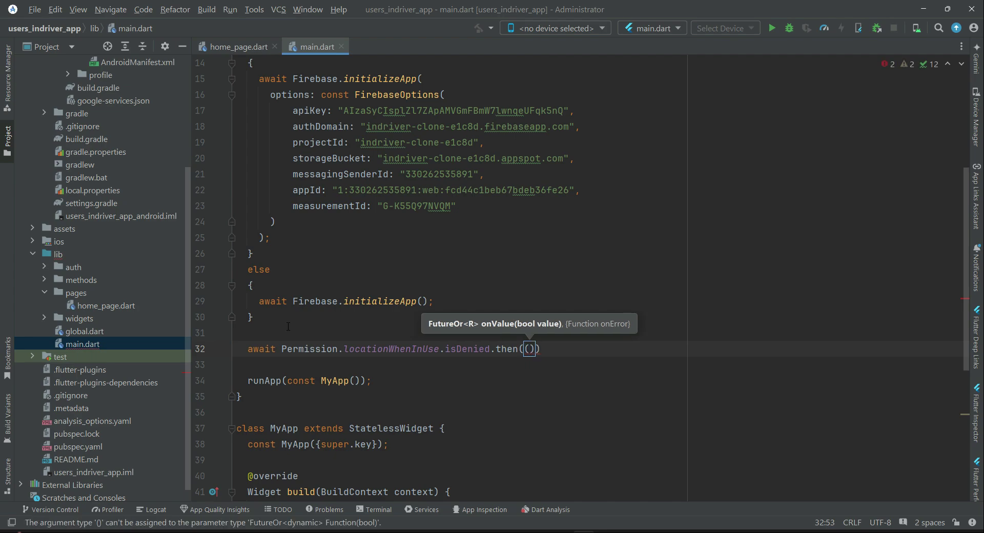
{"action": "type", "text": "value"}
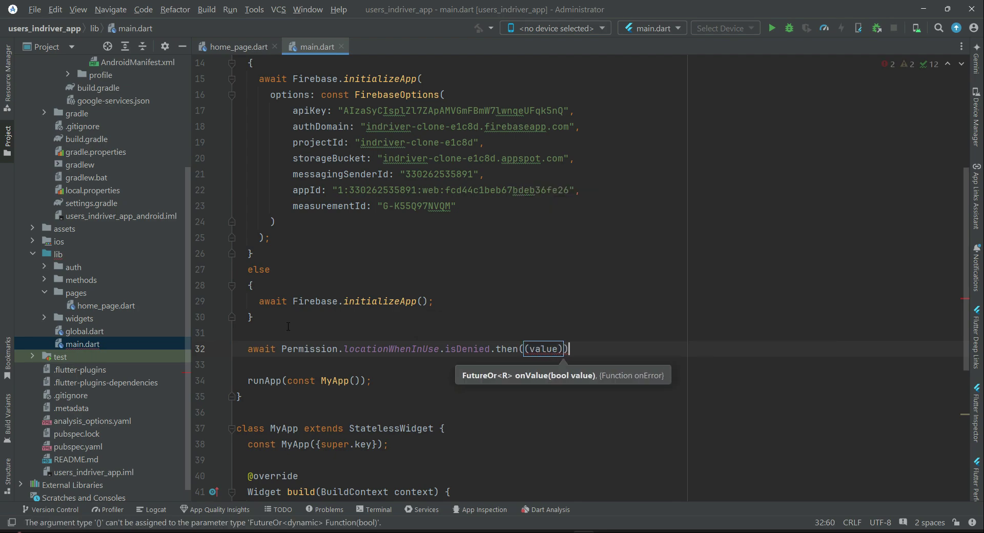
{"action": "type", "text": ";"}
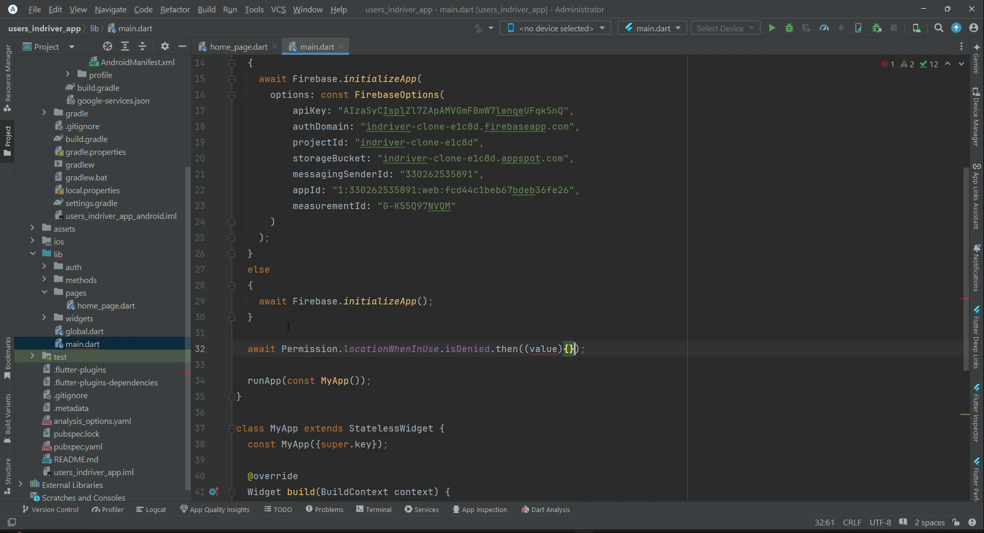
Add an empty if(value){ } block inside the isDenied callback.
{"action": "key", "text": "Enter"}
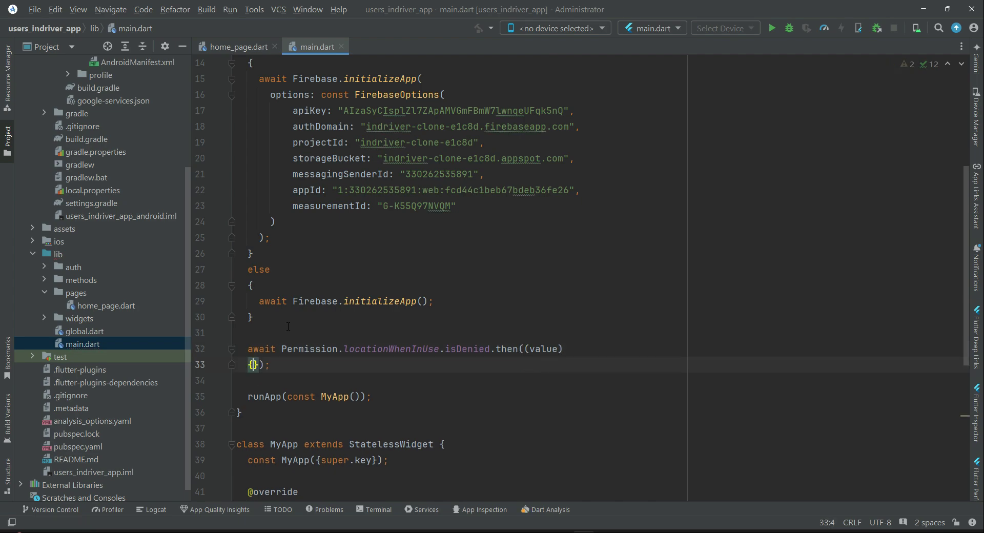
{"action": "type", "text": "if"}
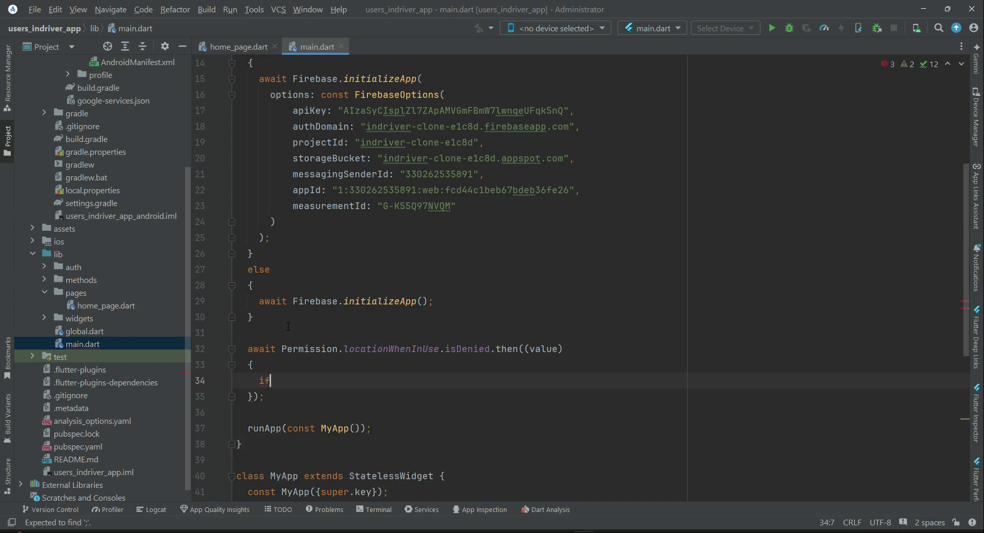
{"action": "type", "text": "(va)"}
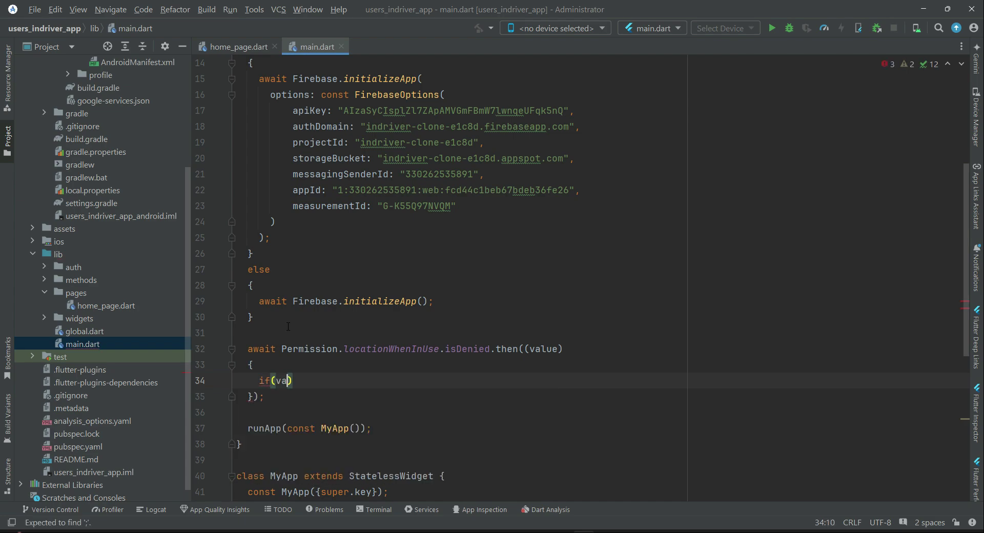
{"action": "type", "text": "lue"}
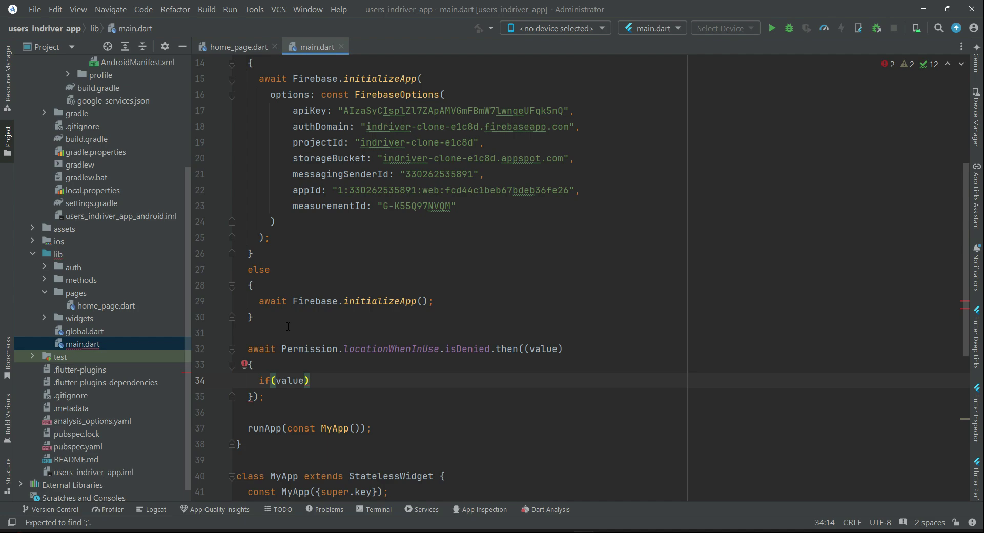
{"action": "type", "text": "{"}
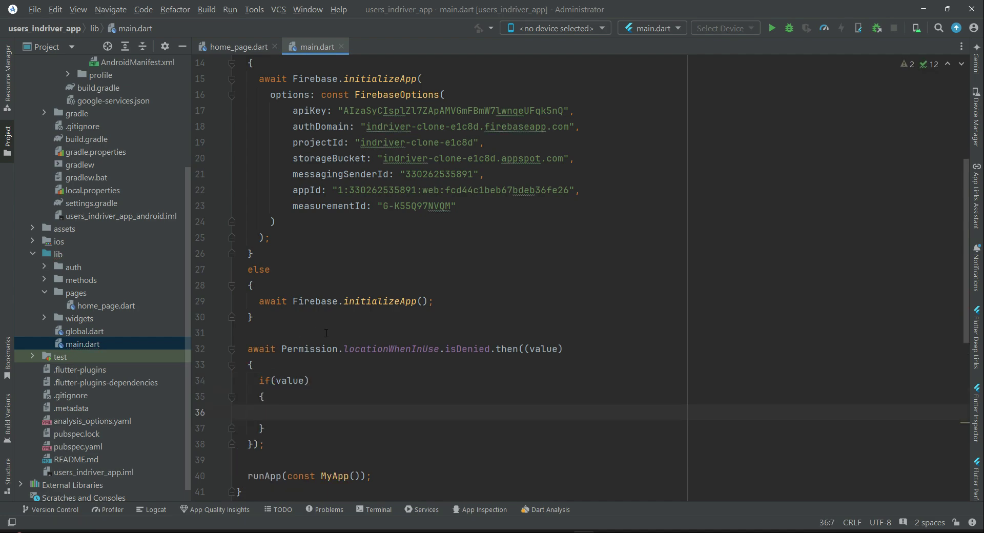
{"action": "double_click", "coordinate": [291, 380]}
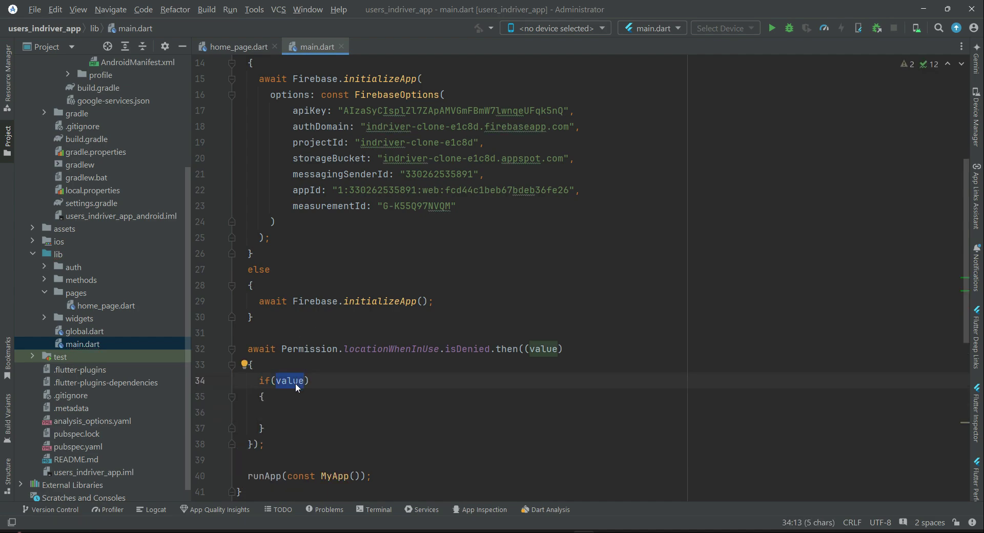
{"action": "mouse_move", "coordinate": [298, 380]}
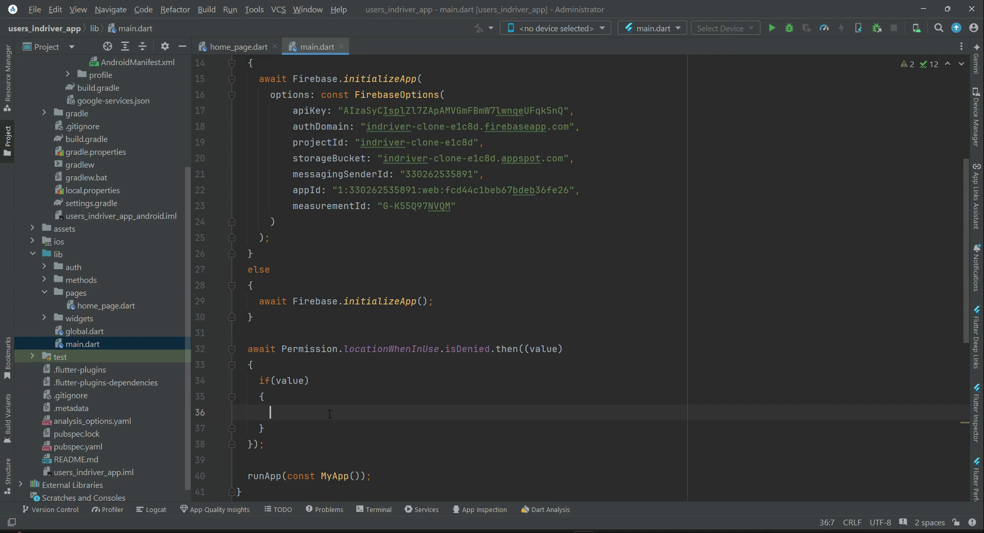
{"action": "type", "text": "Permi"}
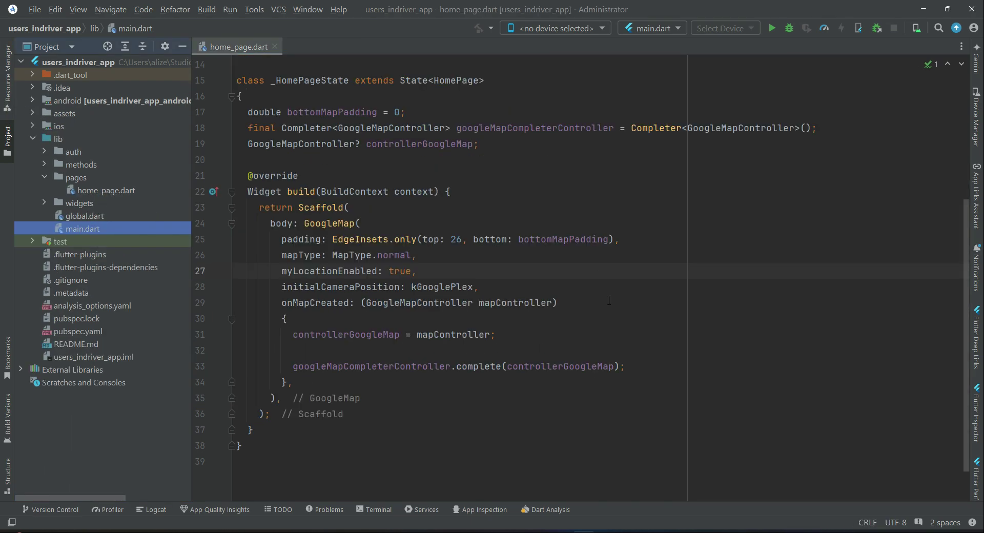
Declare an empty getCurrentLocation() async method below the controller fields in home_page.dart.
{"action": "scroll", "scroll_direction": "up", "scroll_amount": 3}
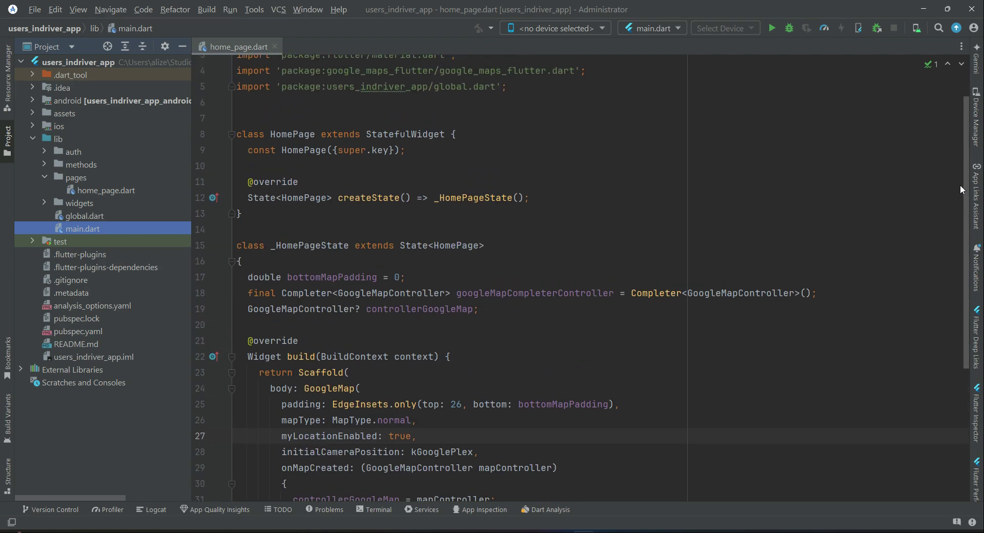
{"action": "scroll", "scroll_direction": "down", "scroll_amount": 3}
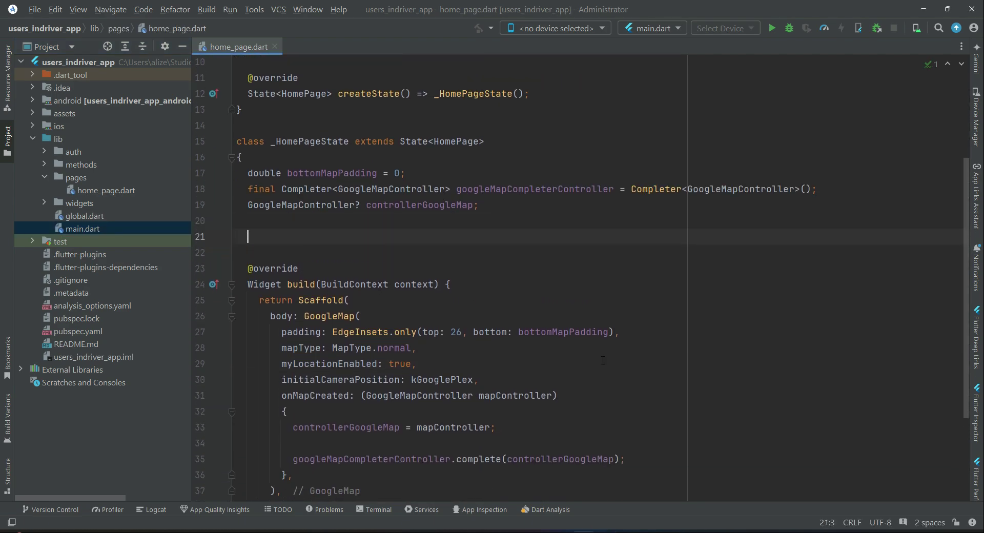
{"action": "type", "text": "getCurrentLo"}
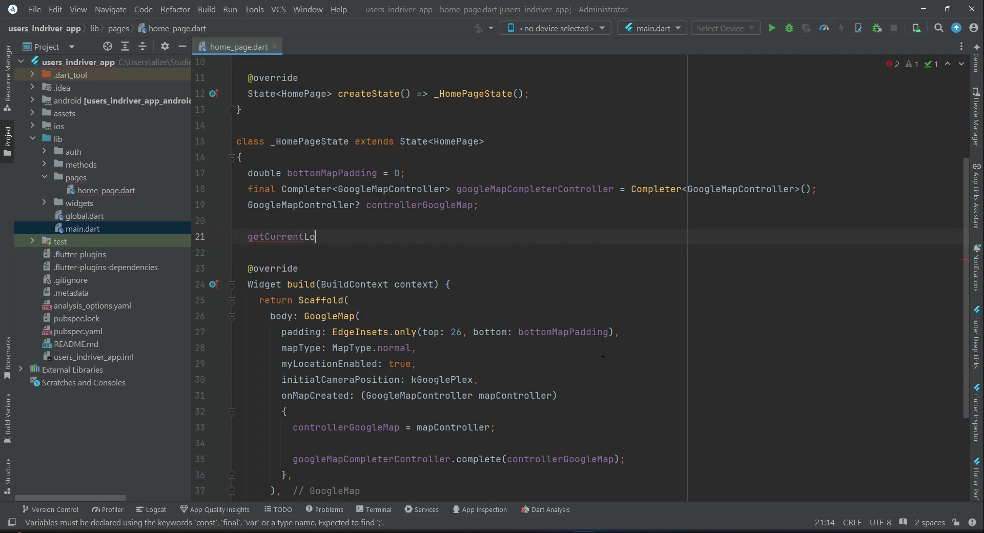
{"action": "type", "text": "cation"}
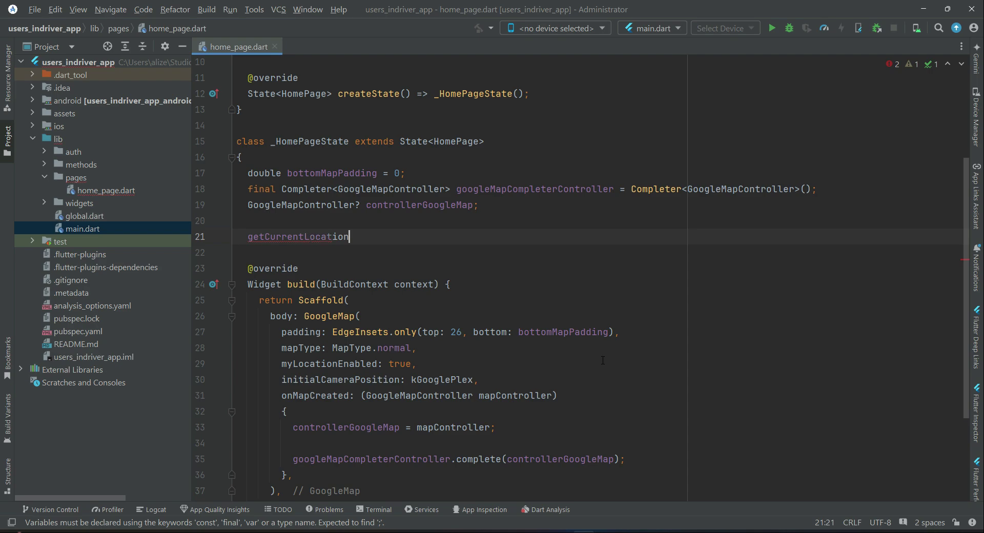
{"action": "type", "text": "()"}
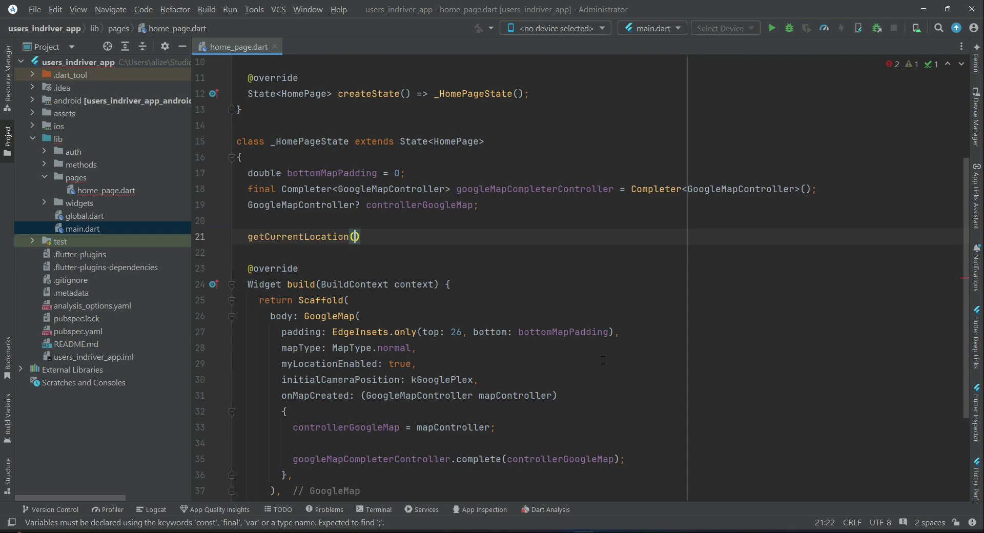
{"action": "type", "text": "{}"}
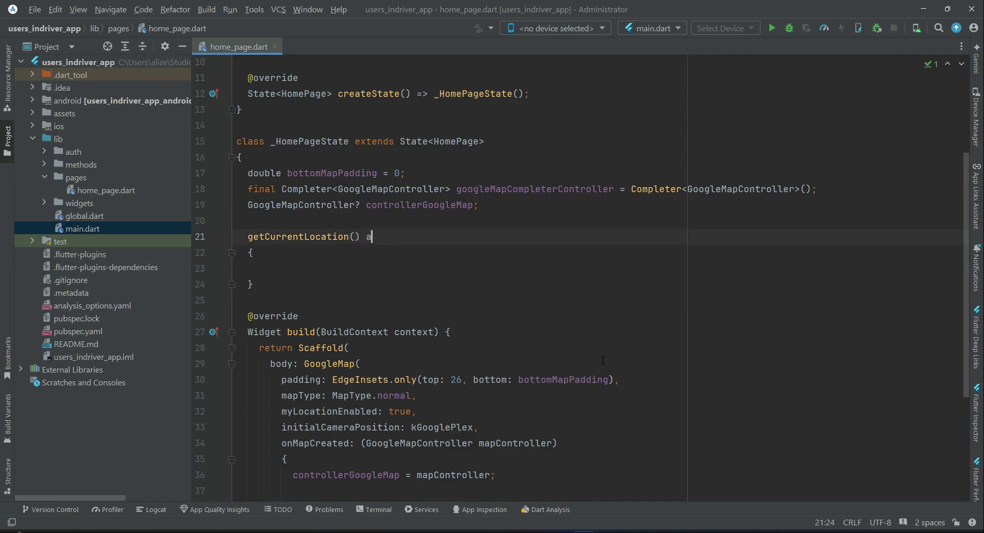
{"action": "type", "text": "sync"}
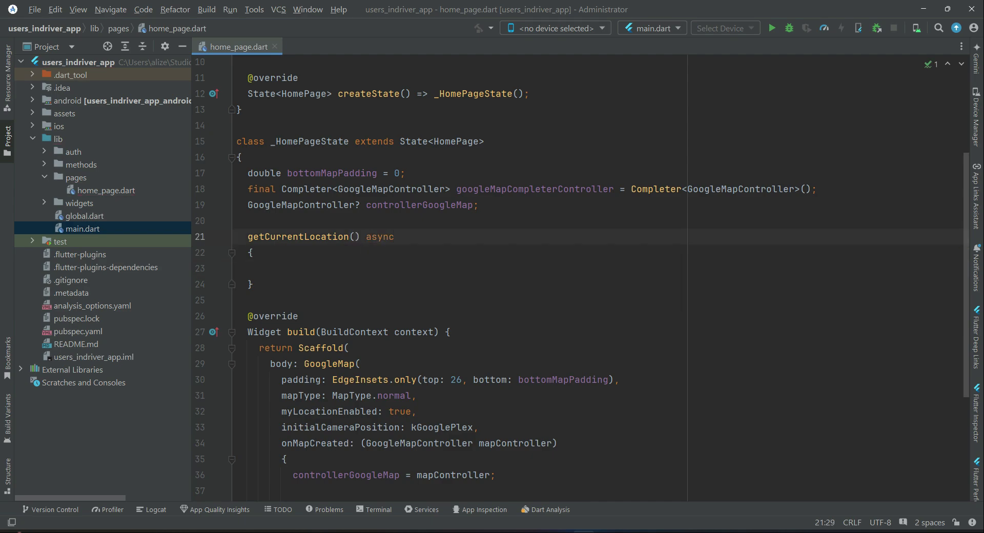
{"action": "left_click", "coordinate": [260, 269]}
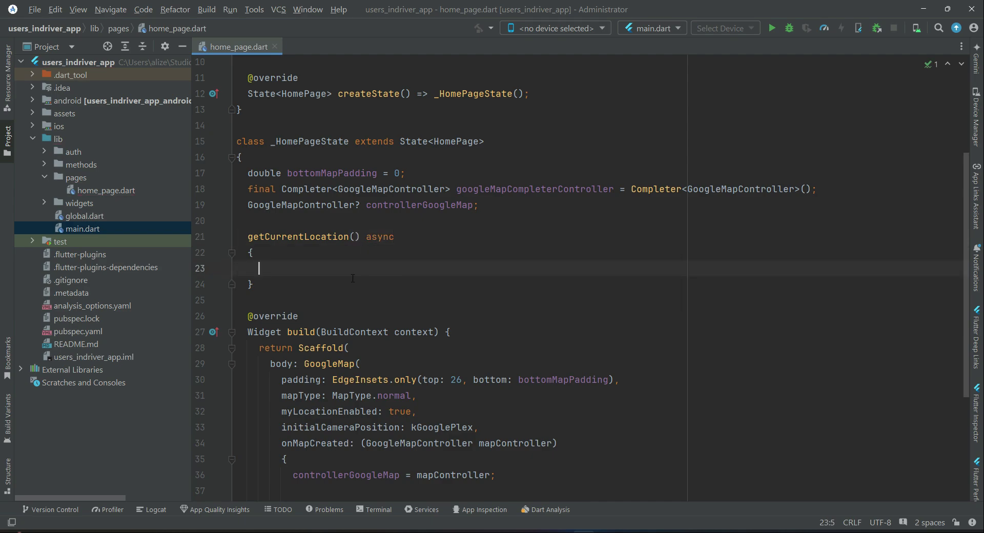
{"action": "left_click", "coordinate": [78, 331]}
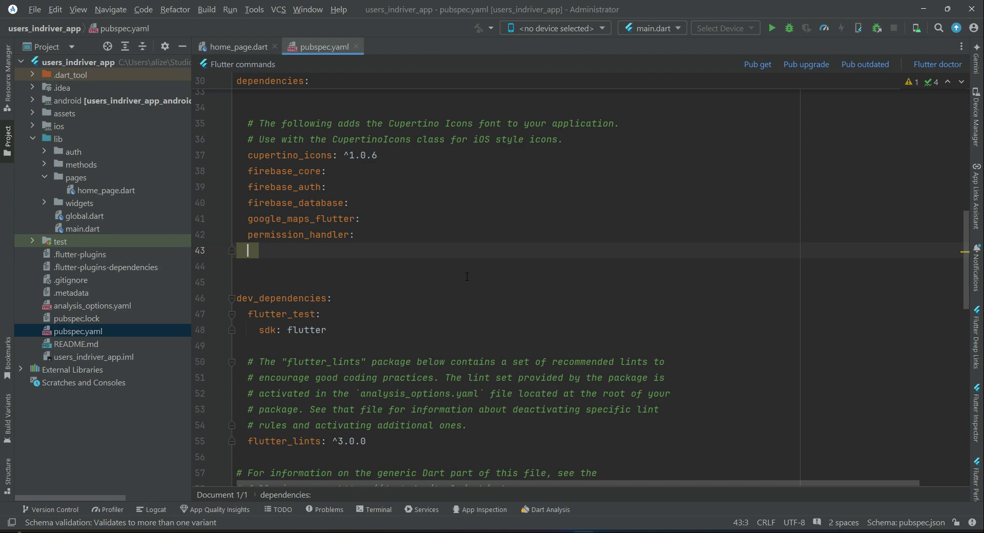
List geolocator: under permission_handler in pubspec.yaml dependencies.
{"action": "type", "text": "GEO"}
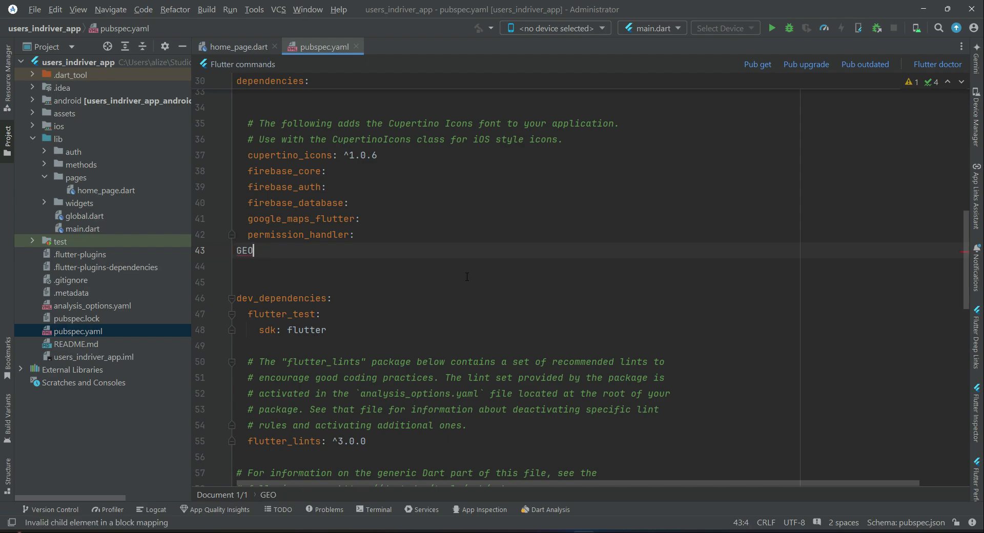
{"action": "type", "text": "geolocator:"}
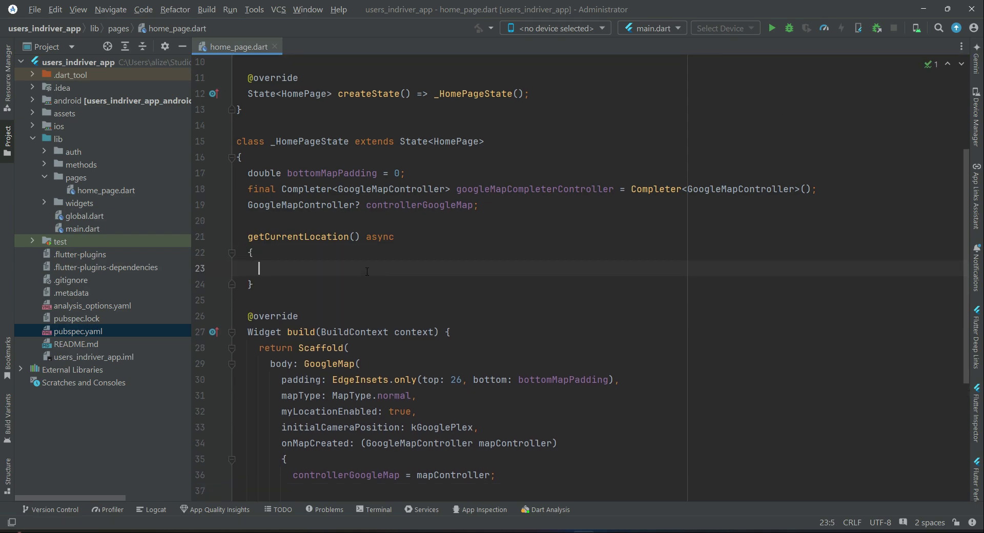
Write Position userPosition = await Geolocator.getCurrentPosition(desiredAccuracy: LocationAccuracy.bestForNavigation);.
{"action": "type", "text": "Posi"}
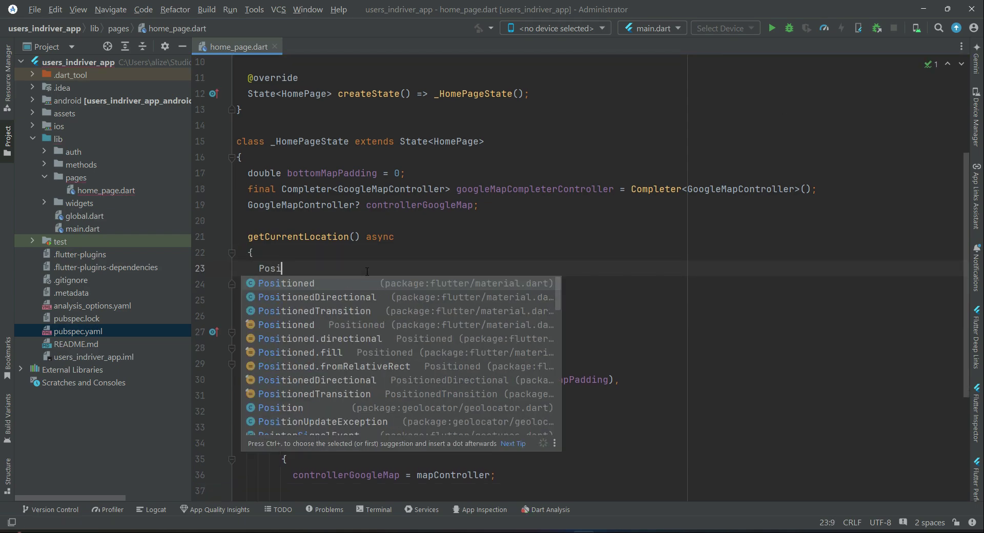
{"action": "mouse_move", "coordinate": [333, 367]}
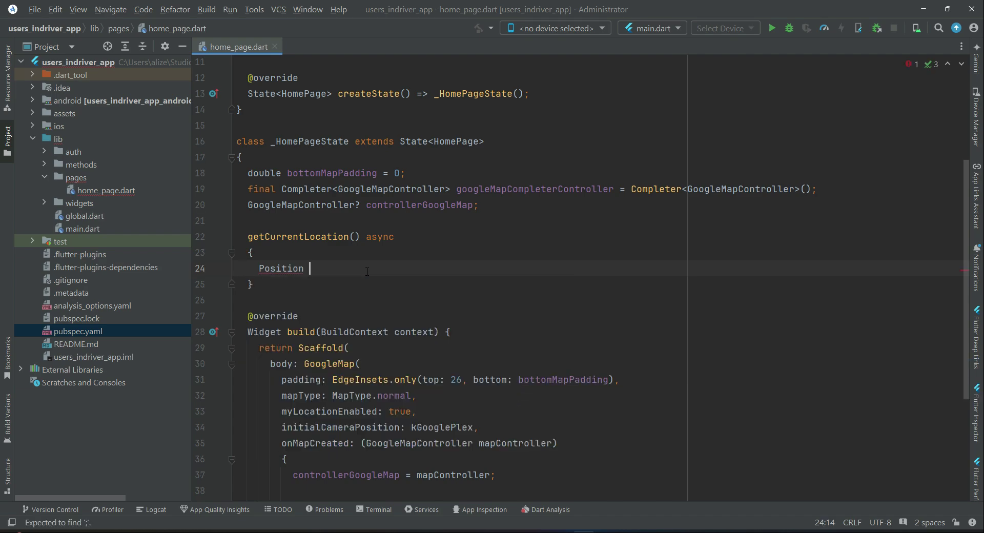
{"action": "type", "text": "userPo"}
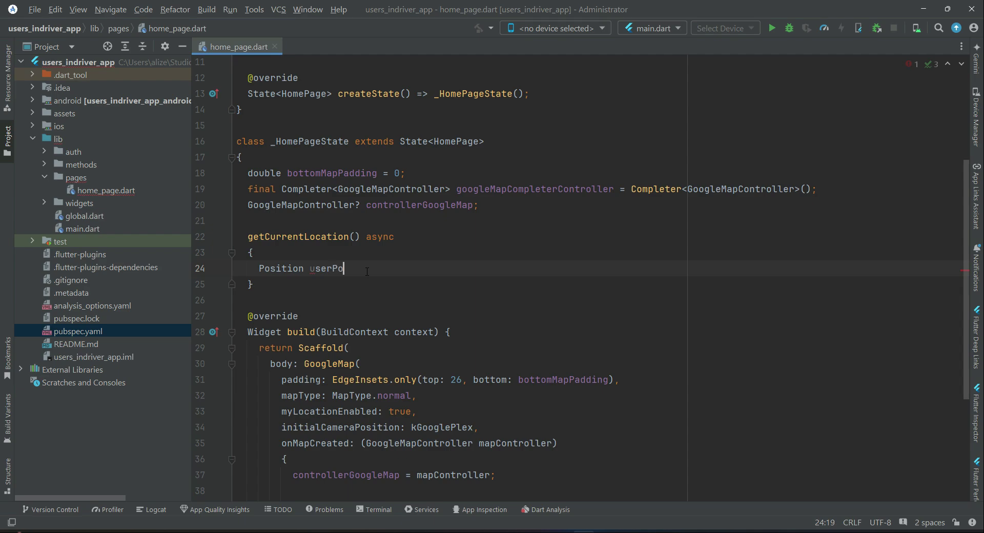
{"action": "type", "text": "sition"}
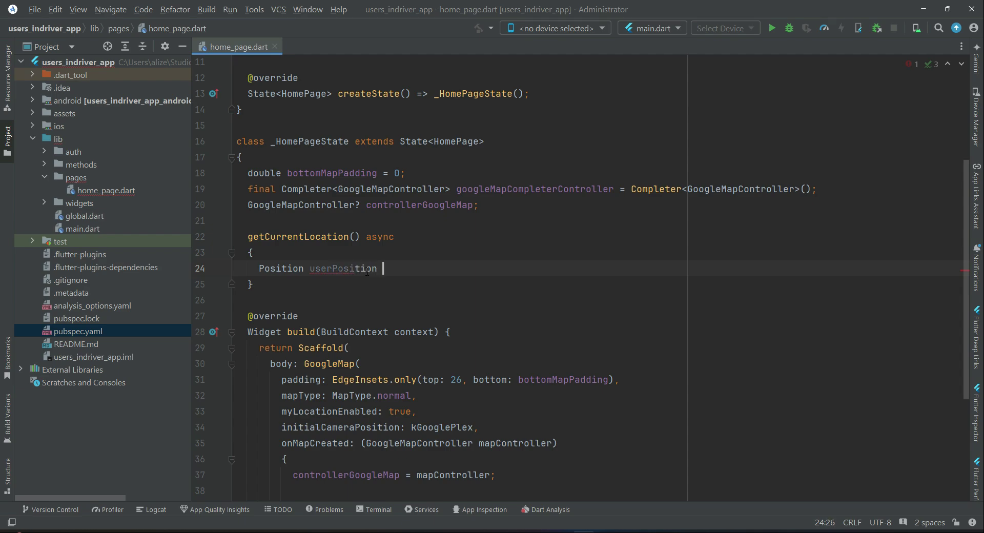
{"action": "type", "text": "= await Geolocator."}
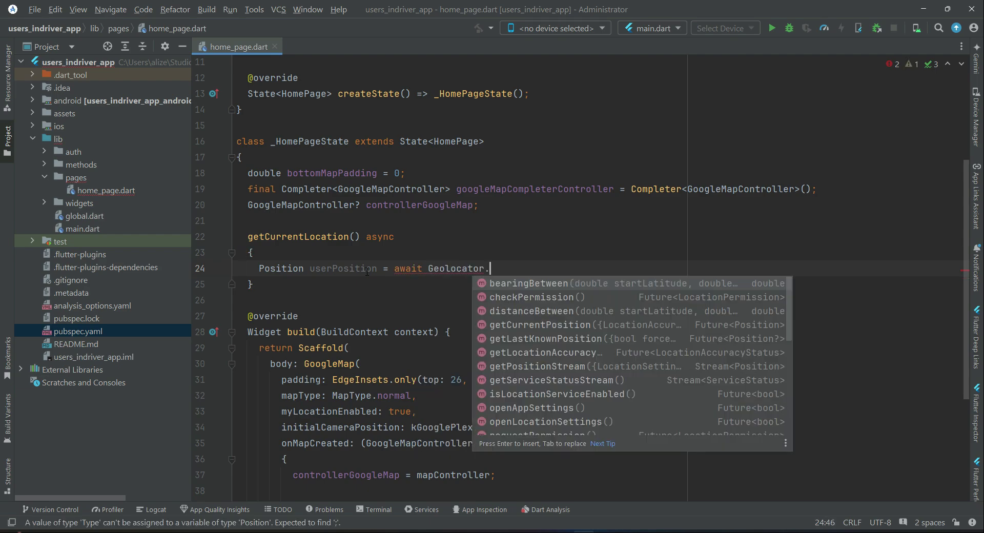
{"action": "type", "text": "get"}
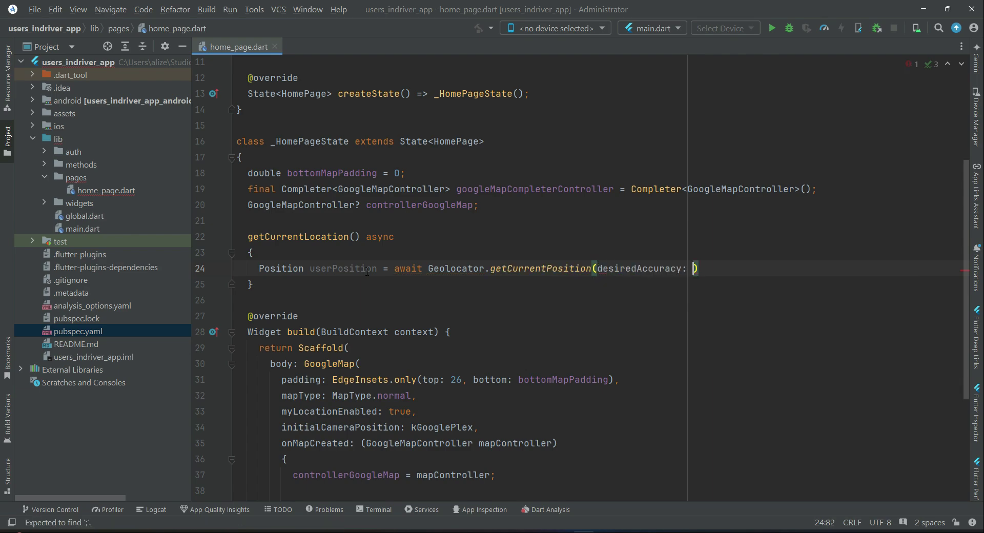
{"action": "type", "text": "Local"}
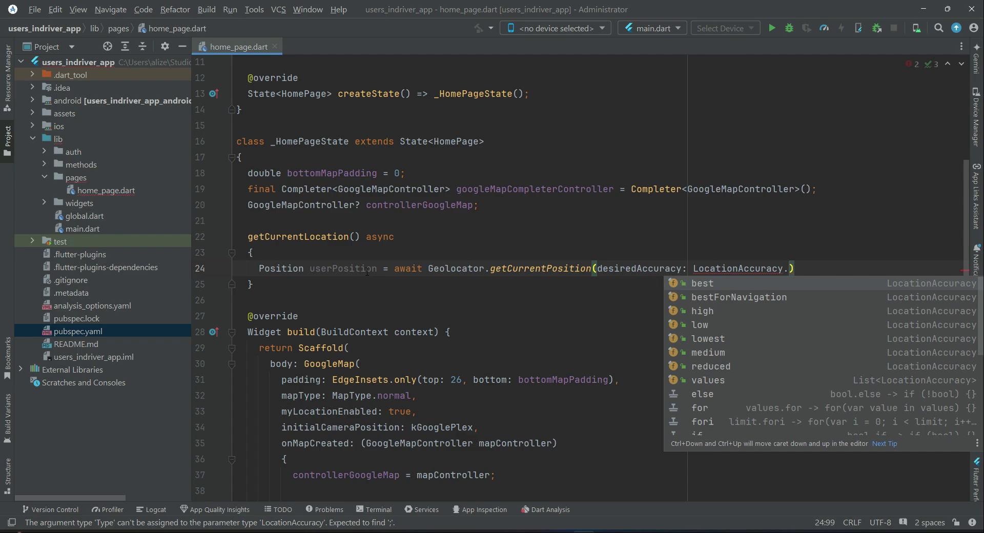
{"action": "type", "text": "b"}
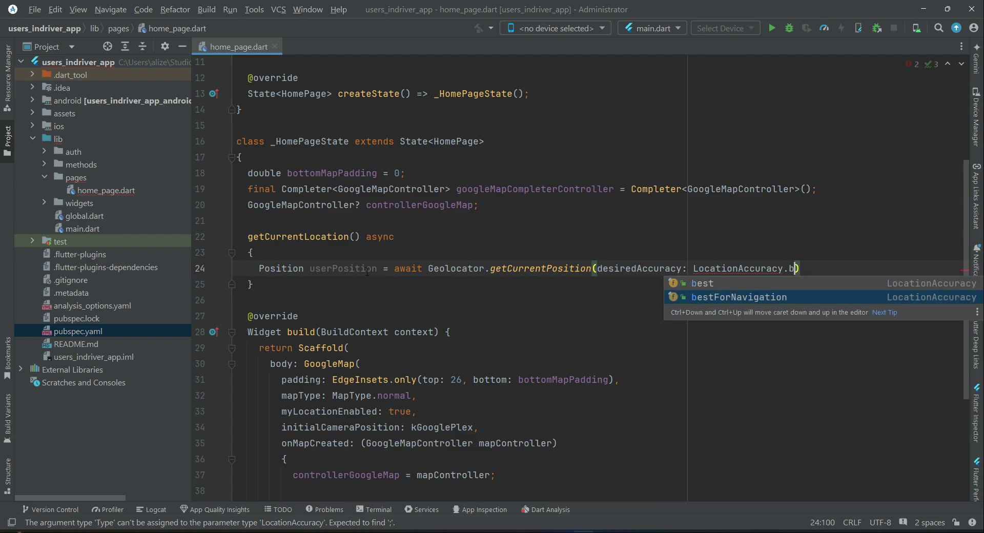
{"action": "key", "text": "BackSpace"}
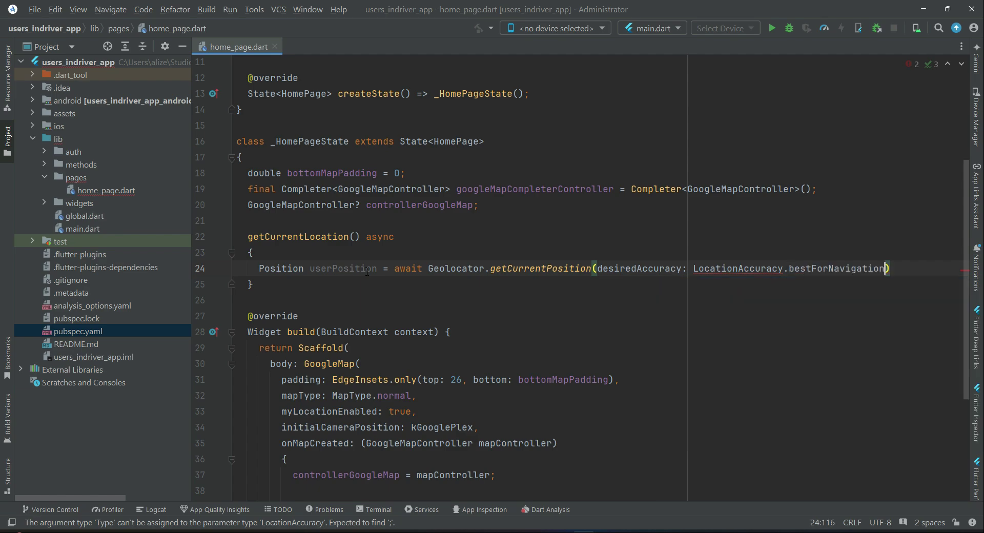
{"action": "type", "text": ")"}
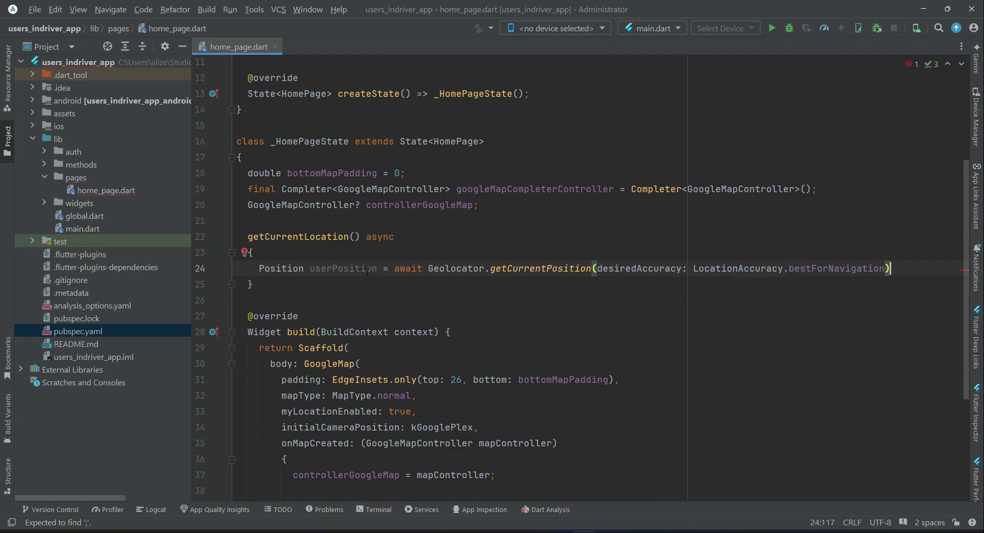
{"action": "type", "text": ";"}
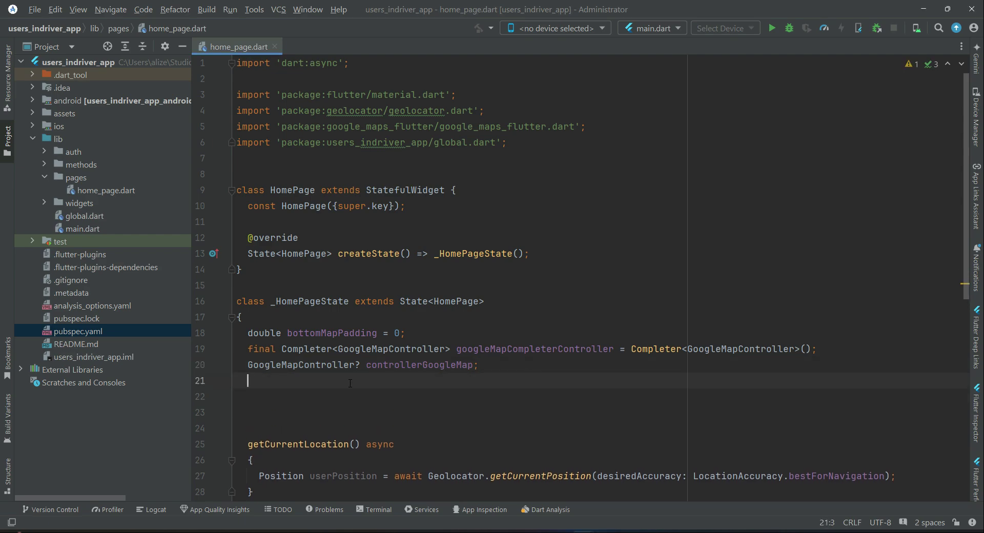
Declare Position? currentPositionOfUser; and assign userPosition to it in getCurrentLocation.
{"action": "type", "text": "Position? currentPositionOfUser;"}
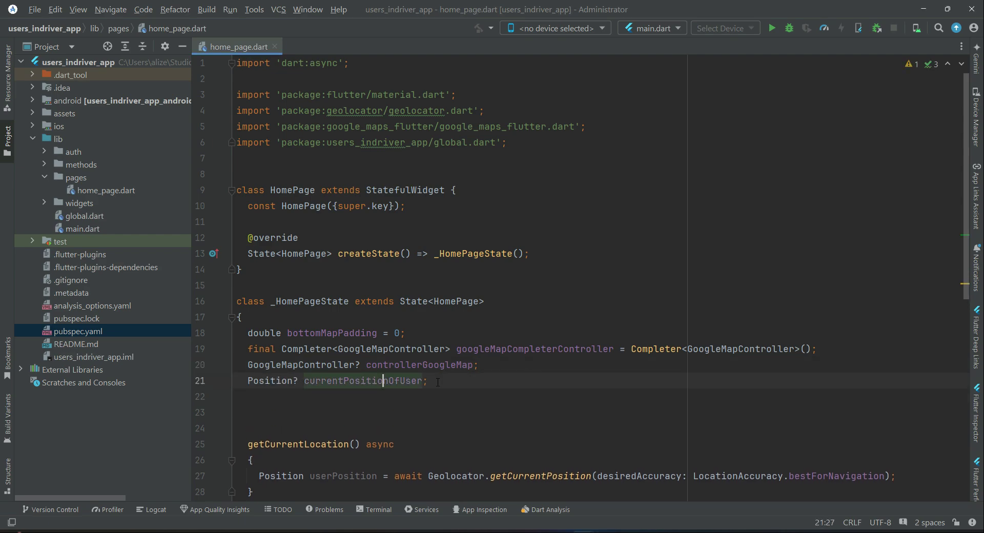
{"action": "scroll", "scroll_direction": "down", "scroll_amount": 3}
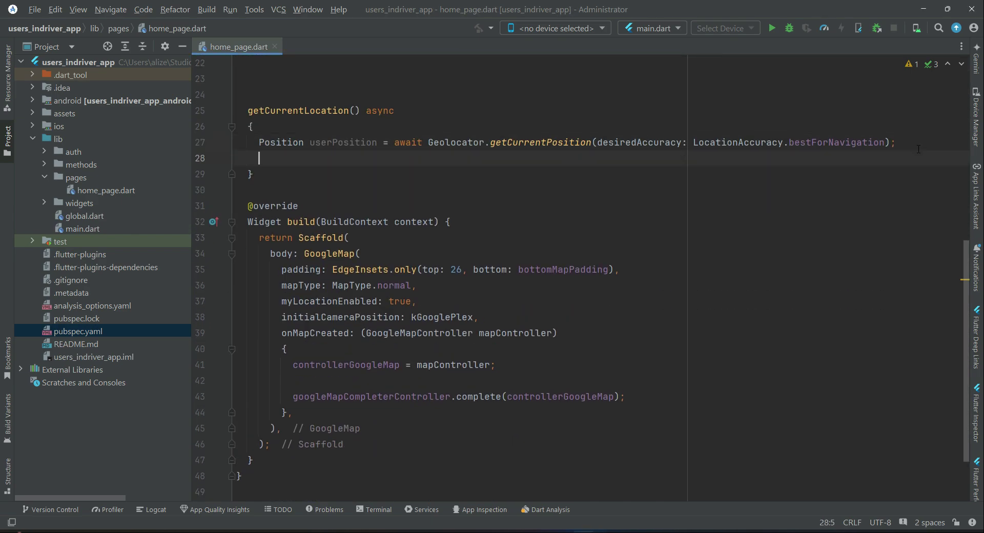
{"action": "type", "text": "currentPositionOfUser = userPosition;"}
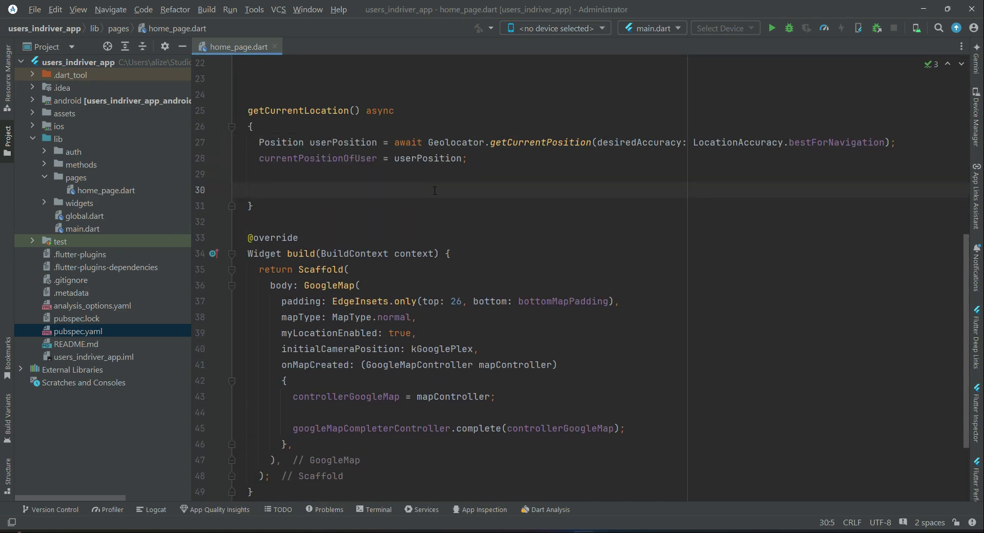
Write LatLng userLatLng = LatLng(currentPositionOfUser!.latitude, currentPositionOfUser!.longitude);.
{"action": "type", "text": "LatL"}
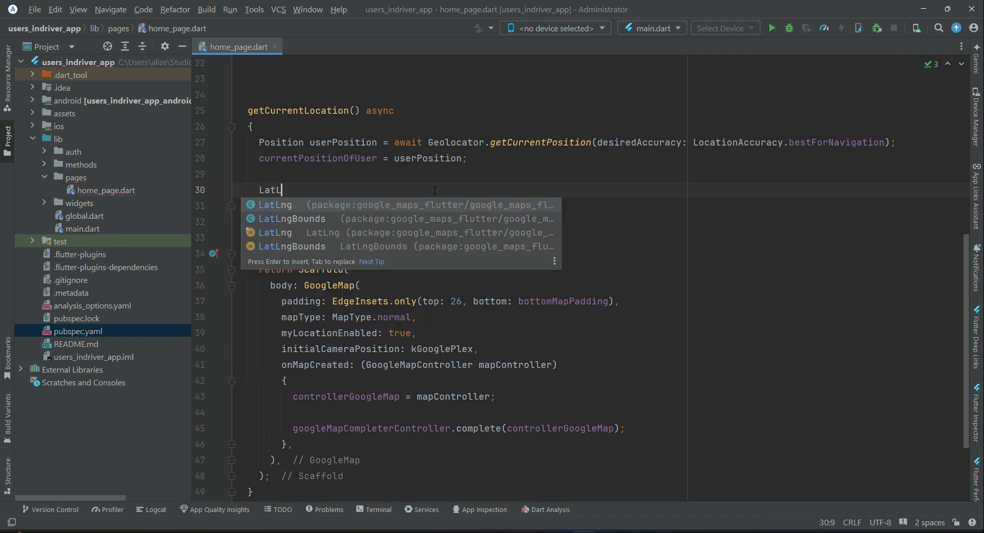
{"action": "type", "text": "ng"}
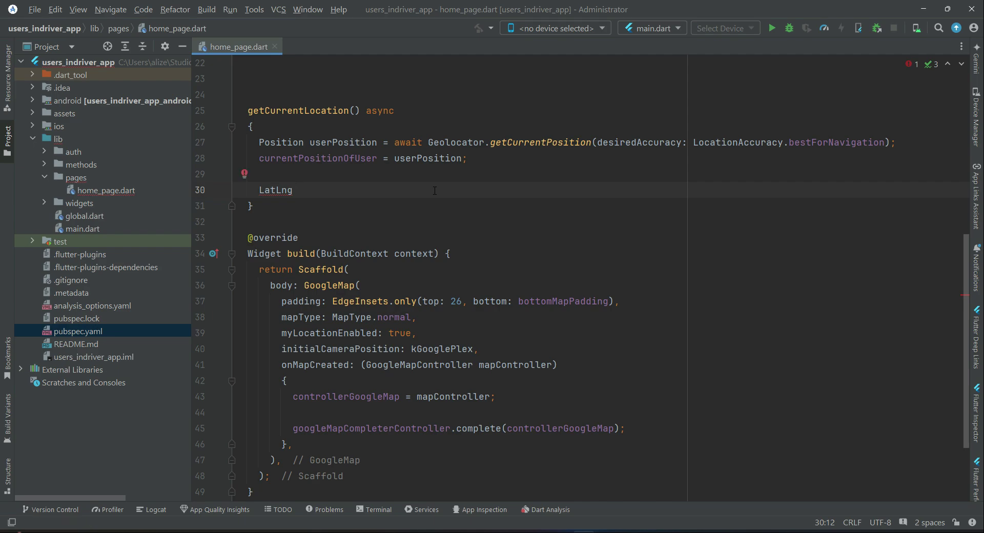
{"action": "type", "text": "userL"}
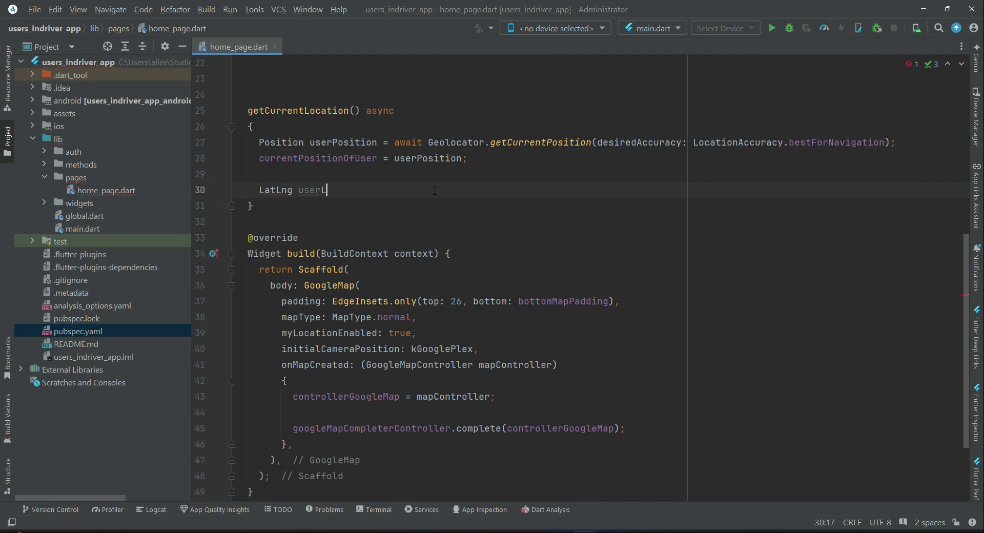
{"action": "type", "text": "atLng ="}
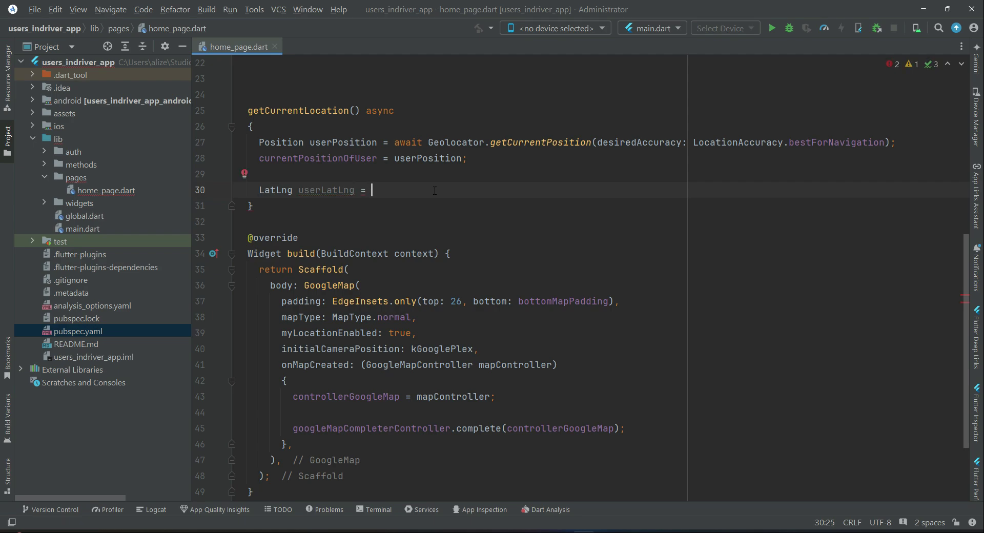
{"action": "type", "text": "LatLng(, longitude"}
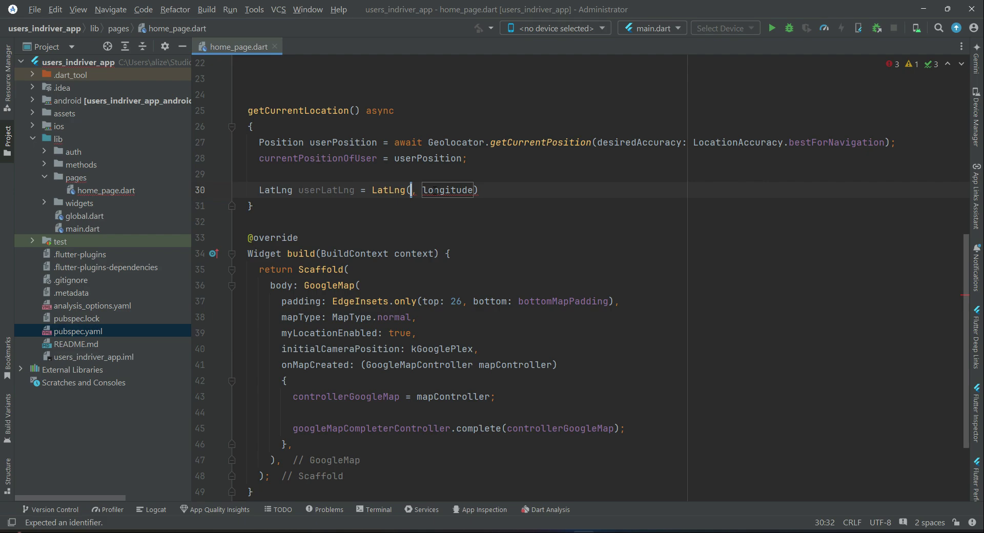
{"action": "type", "text": "currentPositionOfUser"}
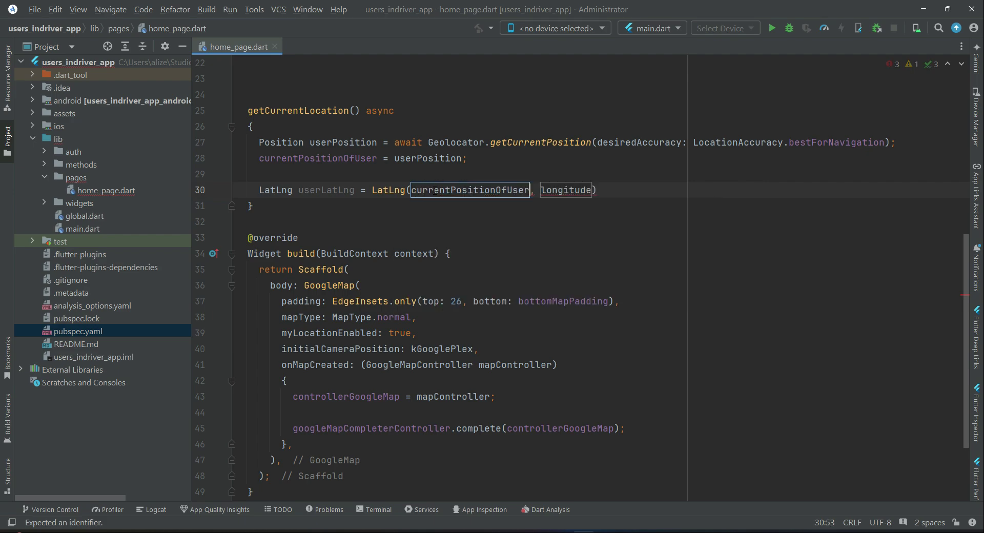
{"action": "type", "text": ".l"}
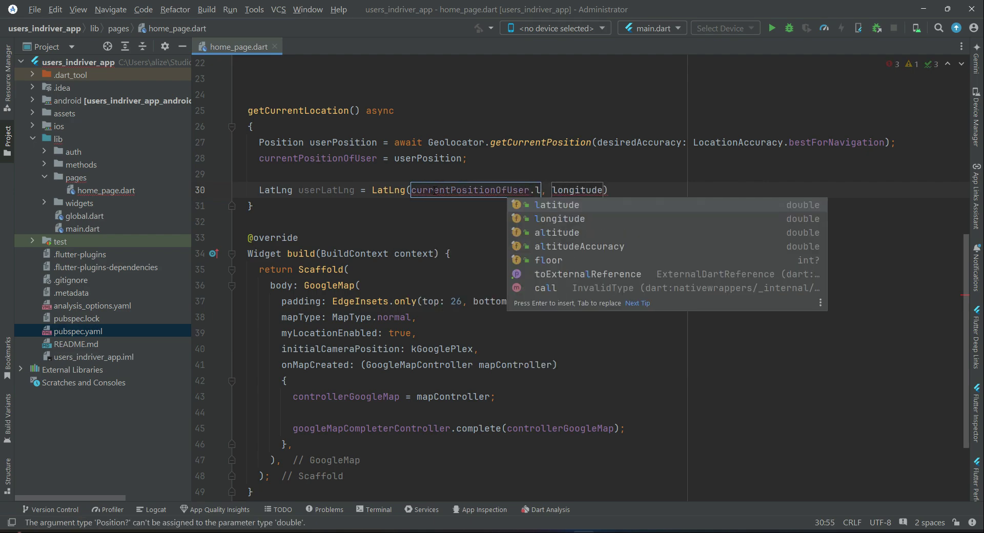
{"action": "left_click", "coordinate": [555, 205]}
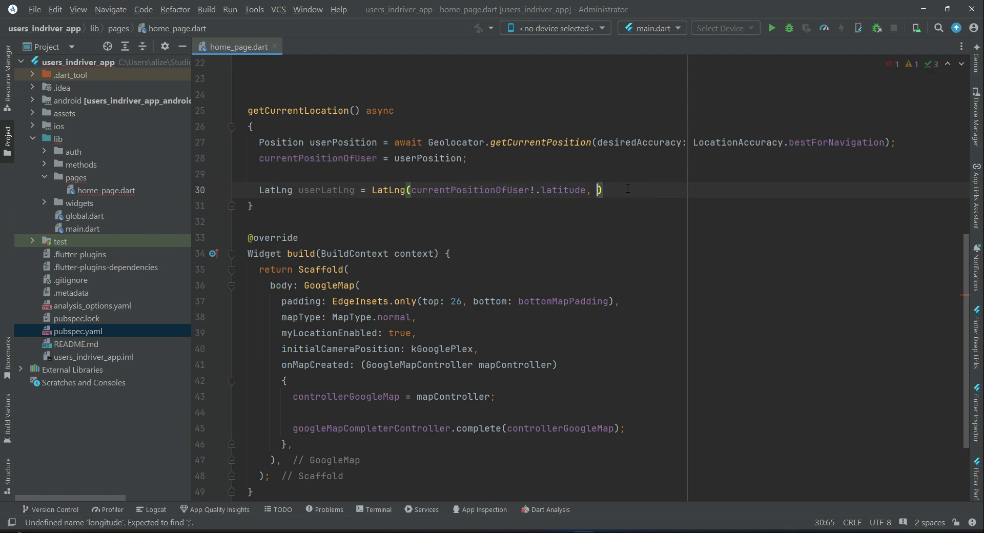
{"action": "type", "text": "currentPositionOfUser!.longitude"}
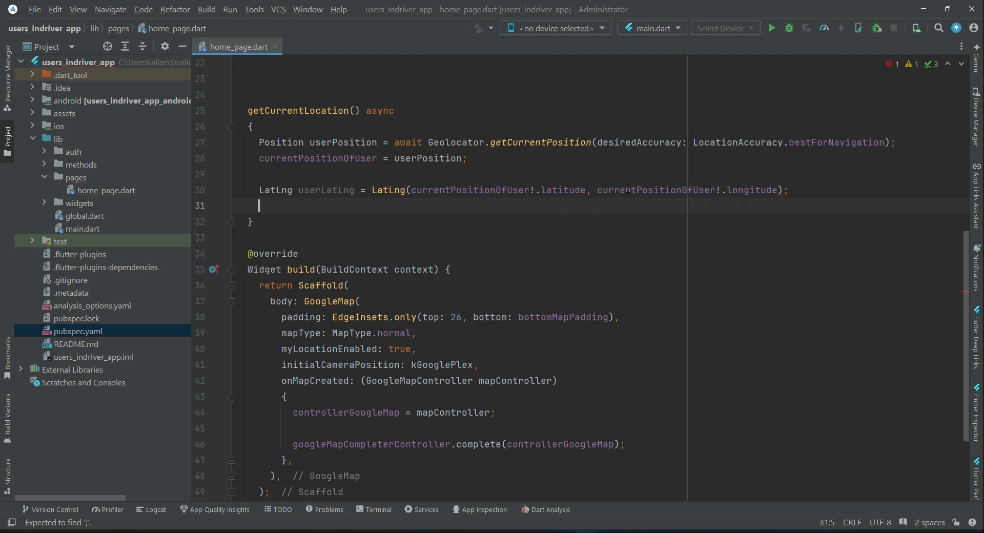
{"action": "type", "text": "Ca"}
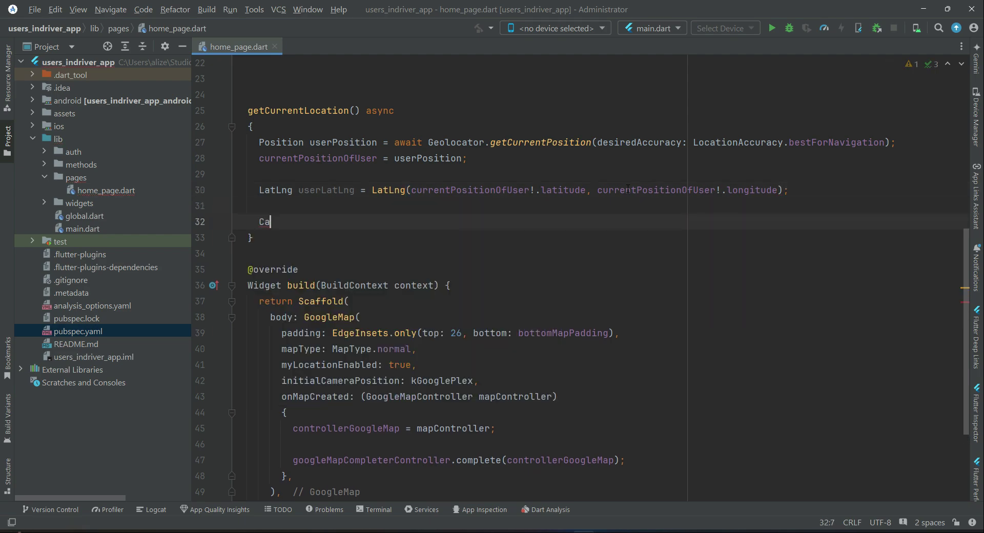
Write CameraPosition positionCamera = CameraPosition(target: userLatLng, zoom: 15);.
{"action": "type", "text": "meraPosition"}
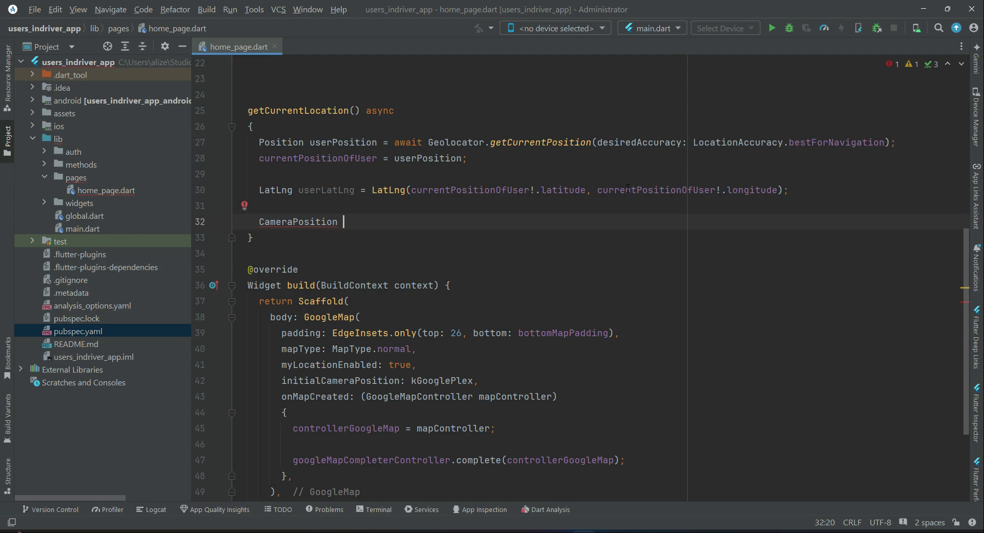
{"action": "type", "text": "positionCam"}
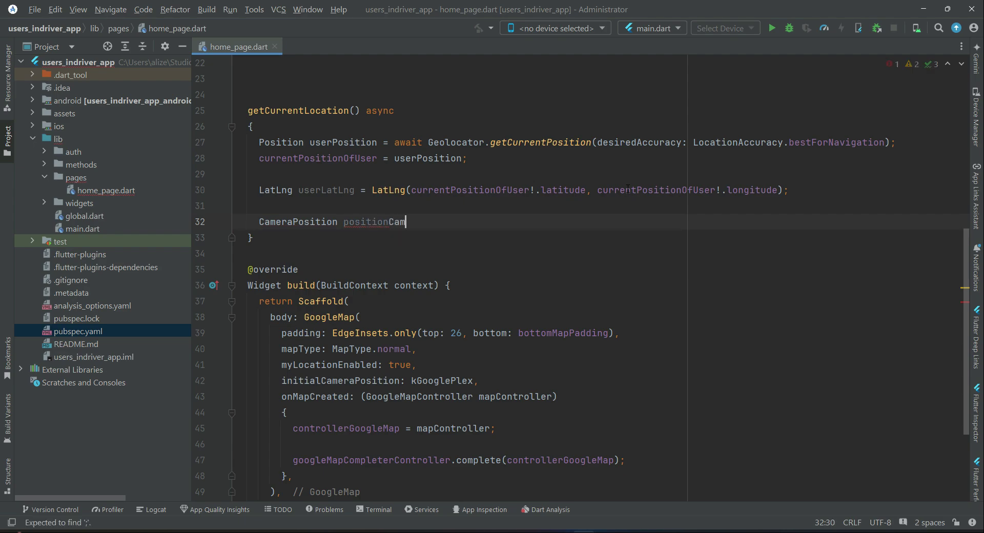
{"action": "type", "text": "era"}
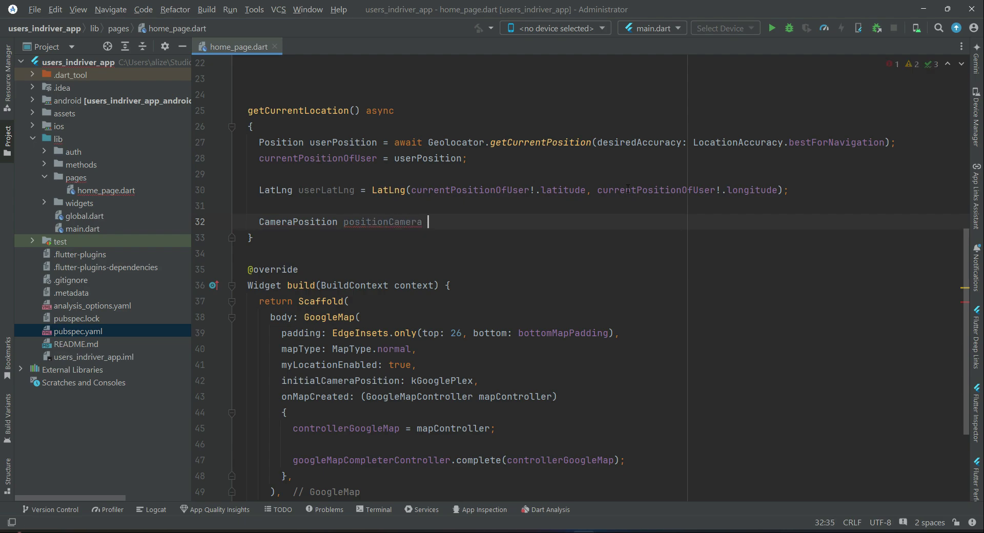
{"action": "type", "text": "= Cam"}
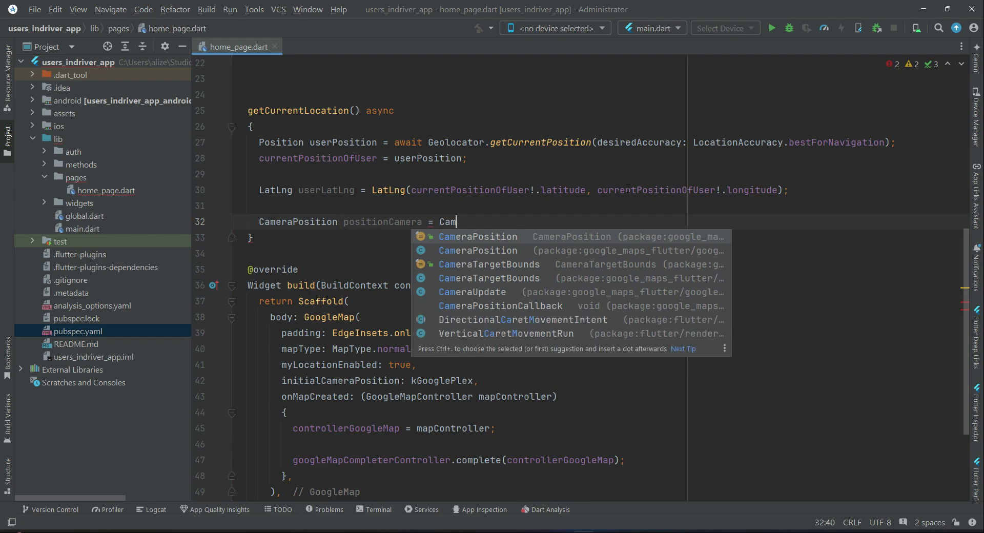
{"action": "left_click", "coordinate": [477, 237]}
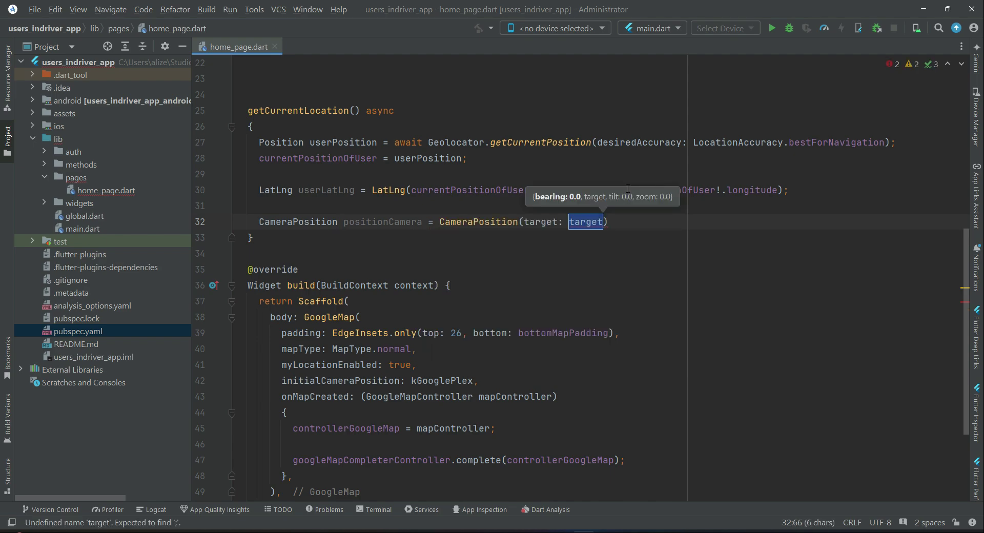
{"action": "key", "text": "Delete"}
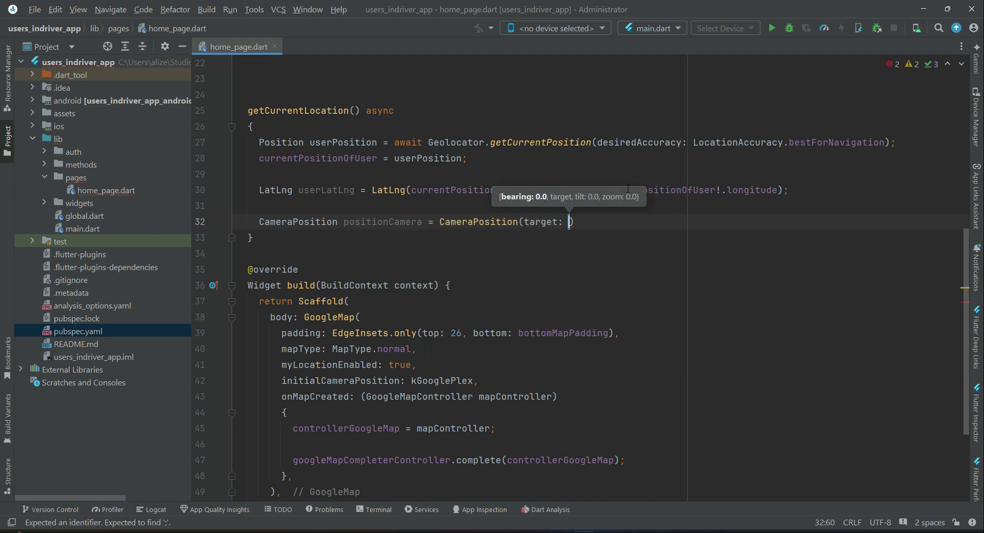
{"action": "type", "text": "userLatLng"}
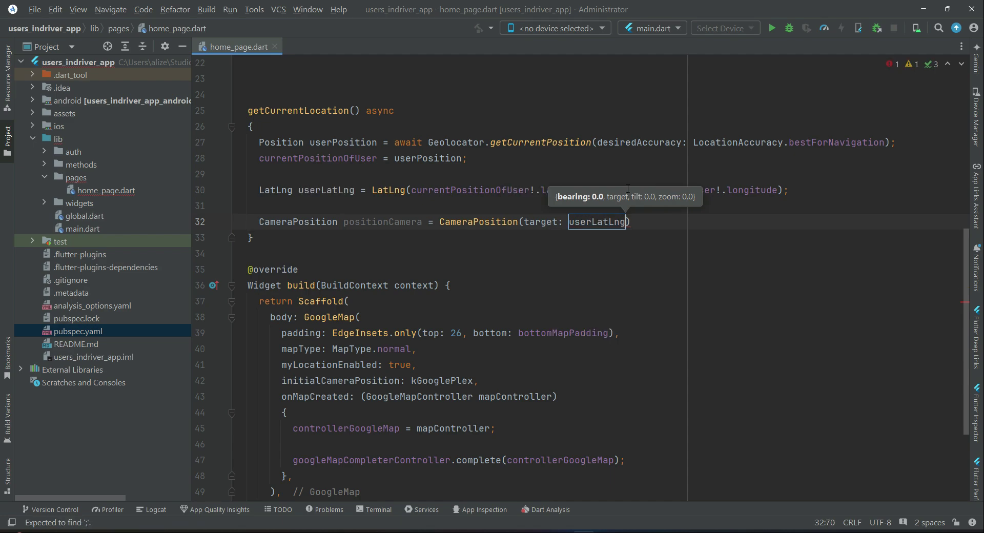
{"action": "type", "text": ", zo"}
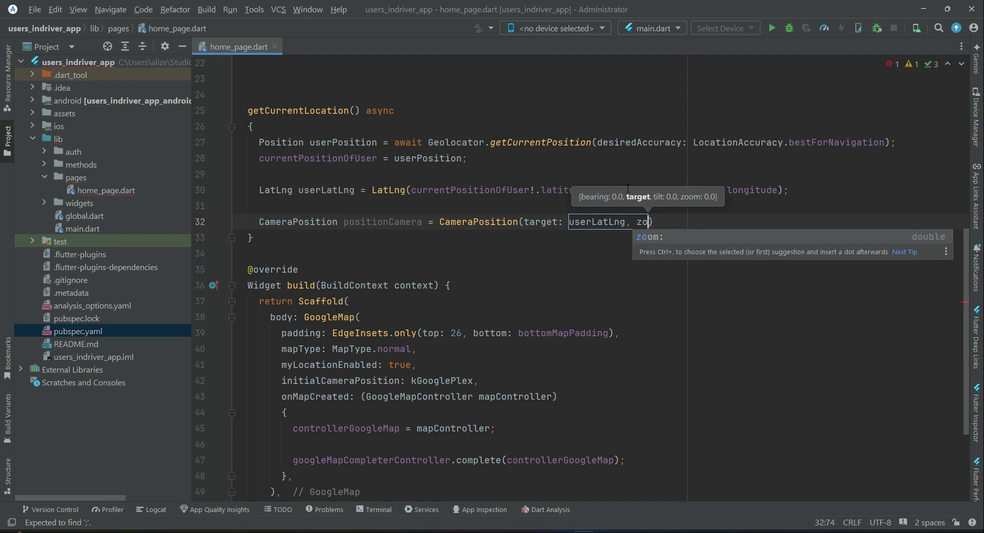
{"action": "type", "text": "om: 15"}
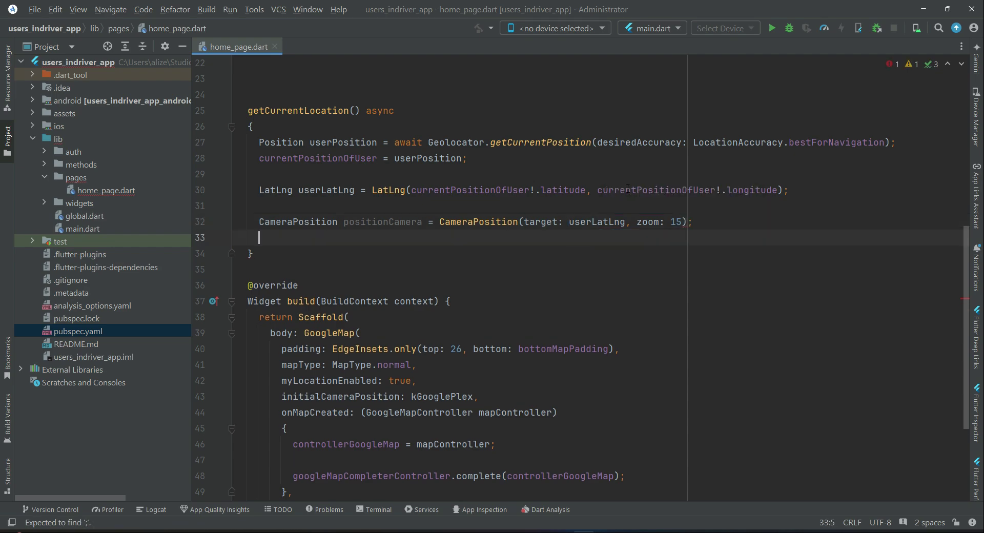
Write controllerGoogleMap!.animateCamera(CameraUpdate.newCameraPosition(positionCamera));.
{"action": "type", "text": "controllerGoogleMap"}
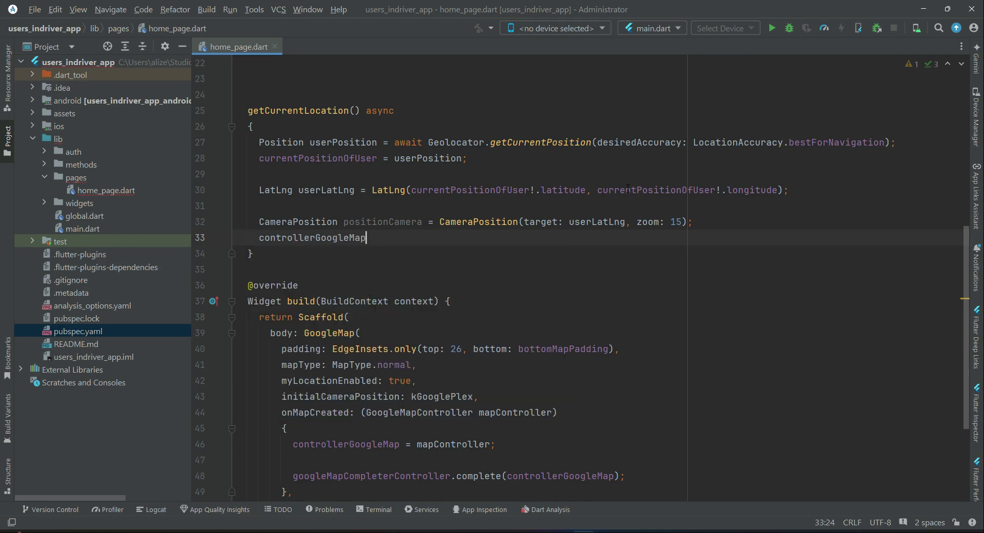
{"action": "type", "text": "!.animateCamera("}
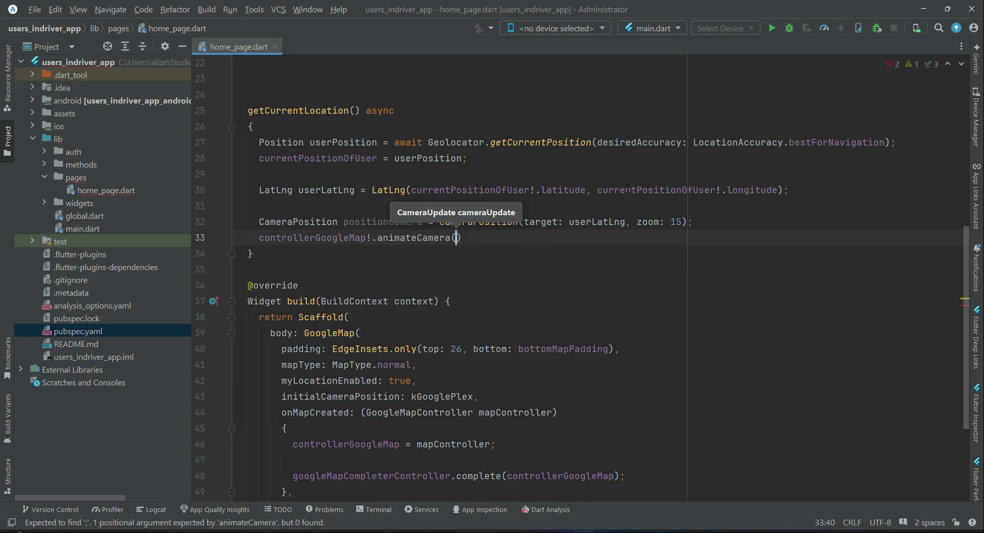
{"action": "type", "text": "CameraUpdate"}
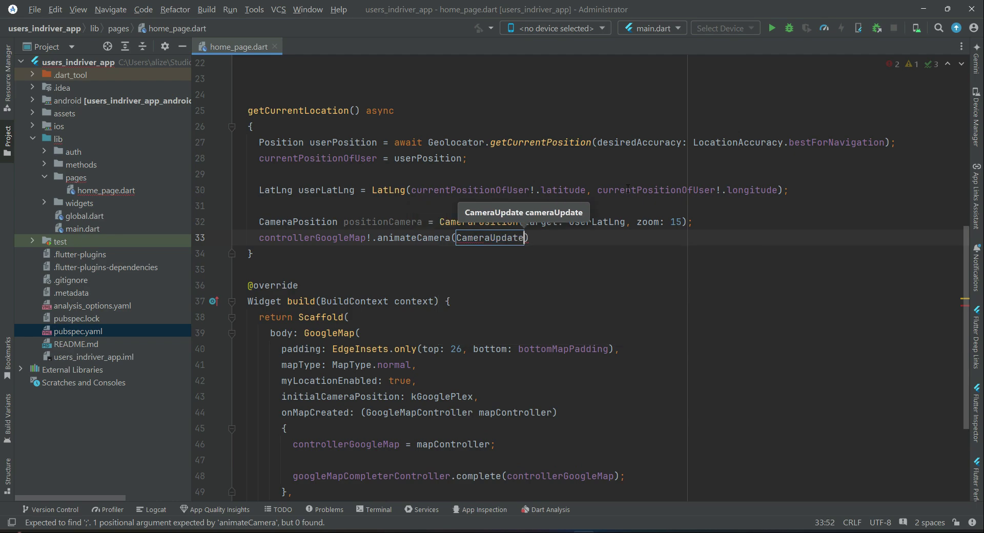
{"action": "type", "text": ".n"}
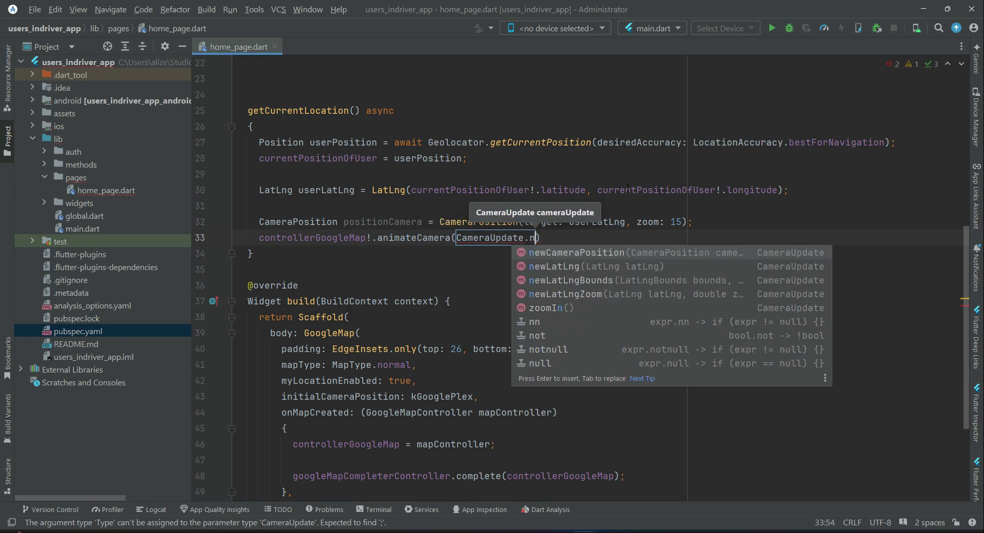
{"action": "left_click", "coordinate": [577, 252]}
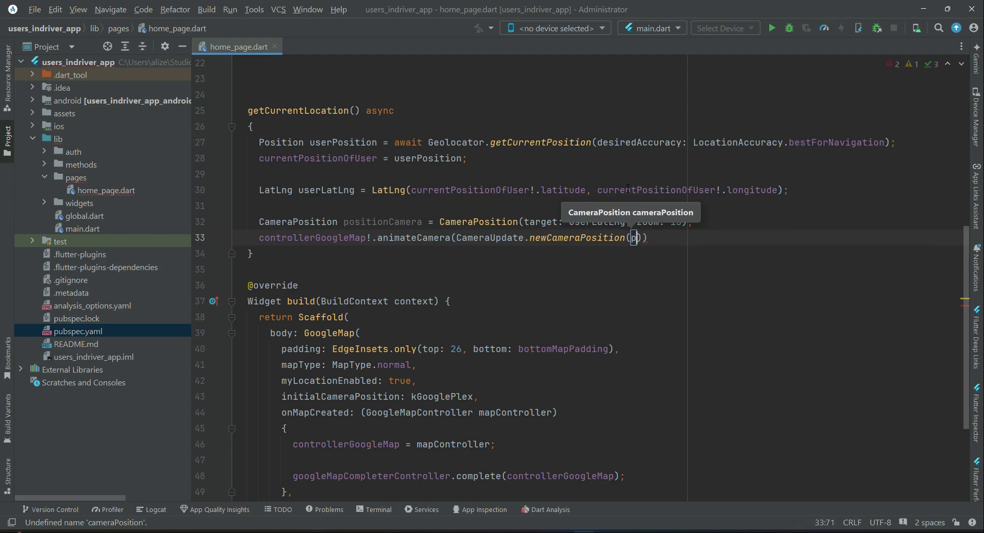
{"action": "type", "text": "ositionCamera"}
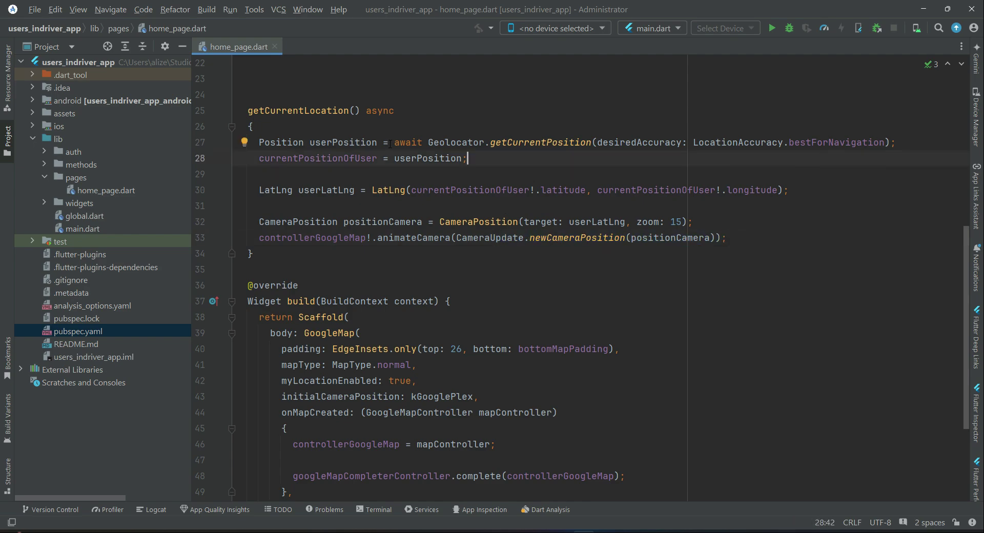
Highlight userLatLng and related variables to review their uses, then move to onMapCreated.
{"action": "double_click", "coordinate": [343, 143]}
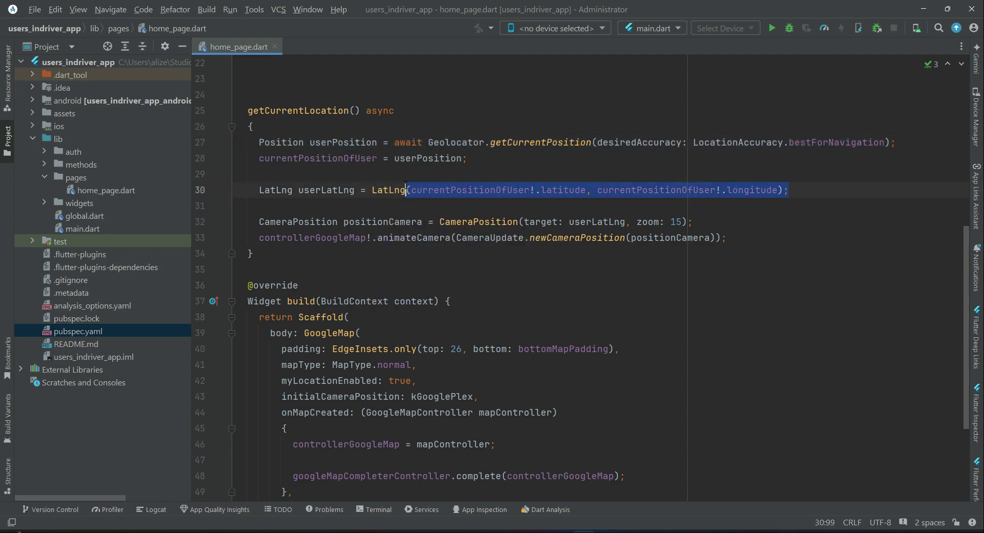
{"action": "double_click", "coordinate": [326, 190]}
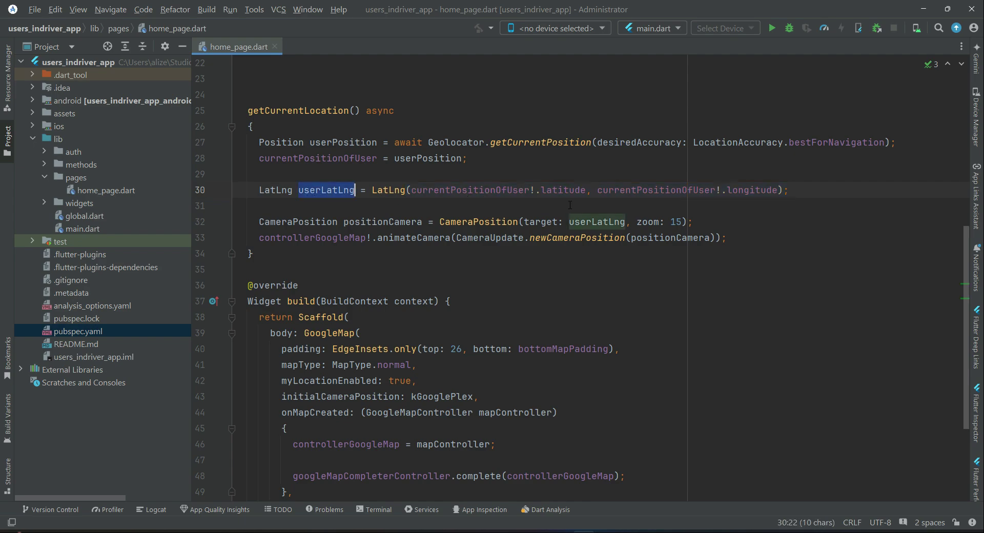
{"action": "double_click", "coordinate": [598, 221]}
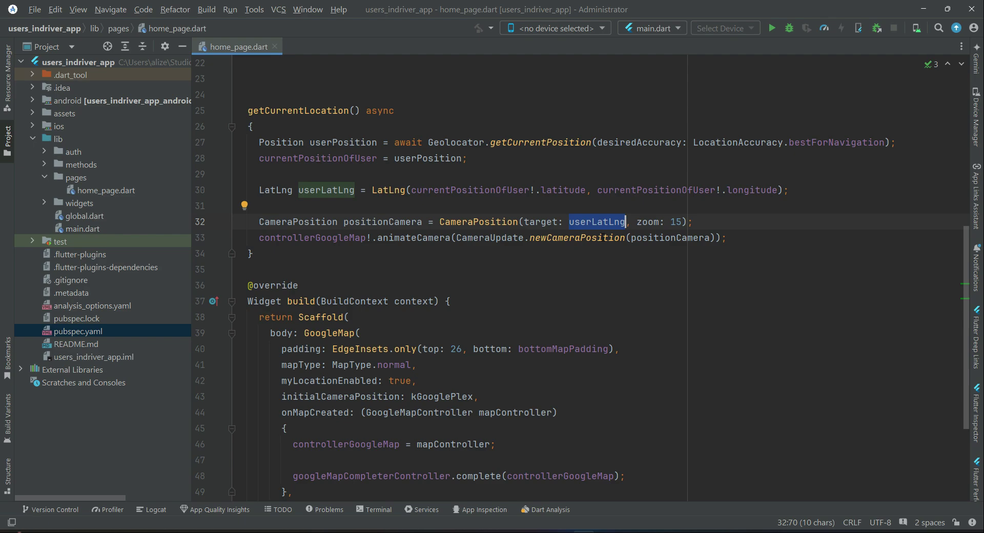
{"action": "mouse_move", "coordinate": [605, 231]}
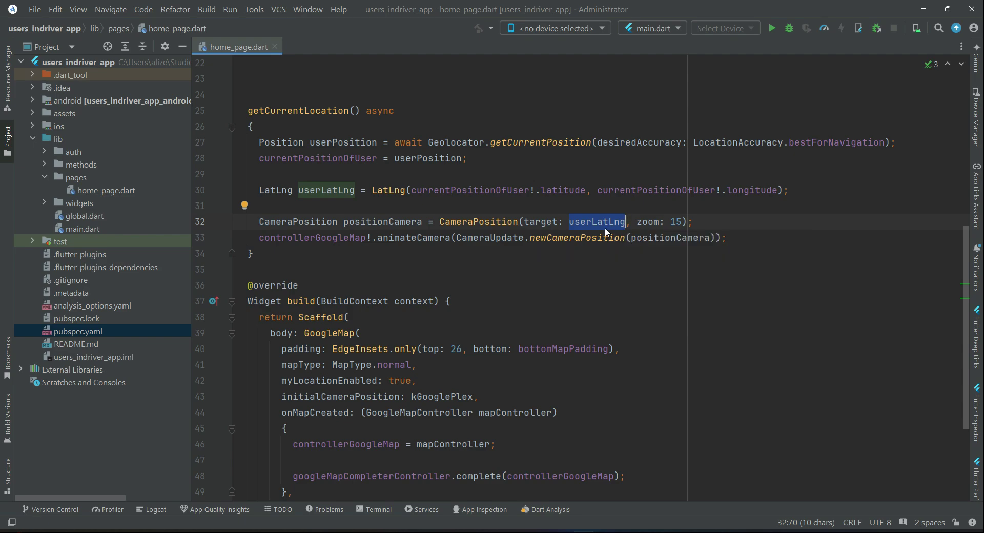
{"action": "scroll", "scroll_direction": "down", "scroll_amount": 3}
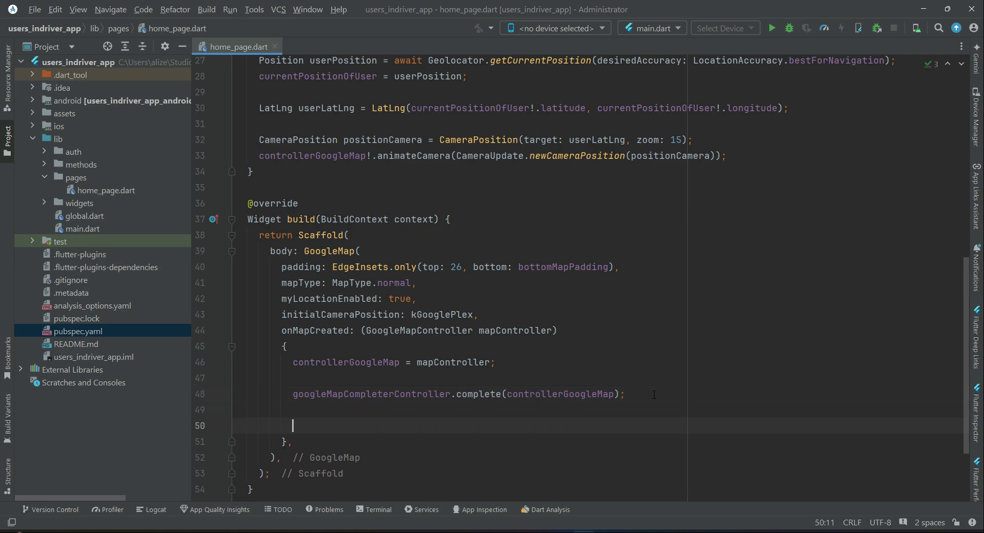
Add a getCurrentLocation(); call in onMapCreated after the controller complete() call.
{"action": "type", "text": "get"}
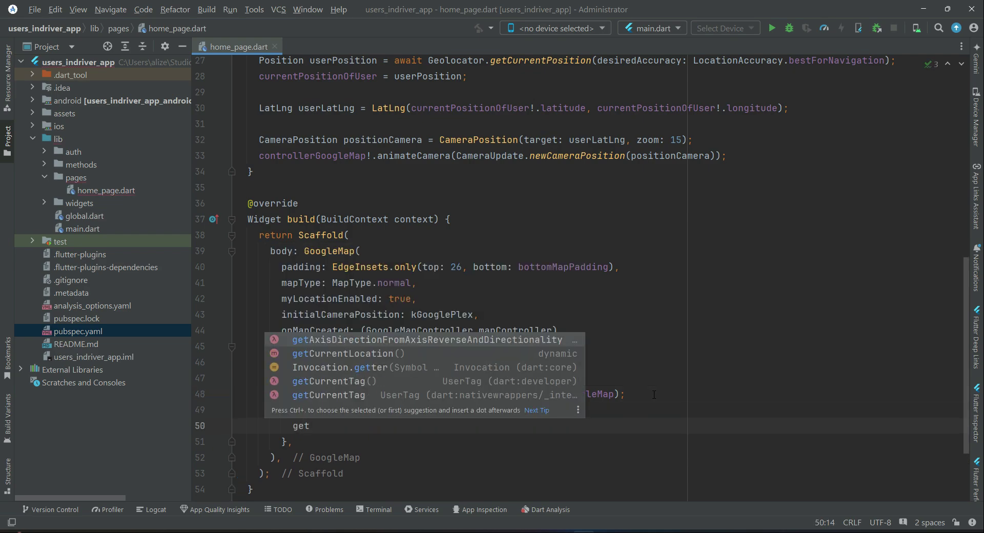
{"action": "left_click", "coordinate": [347, 353]}
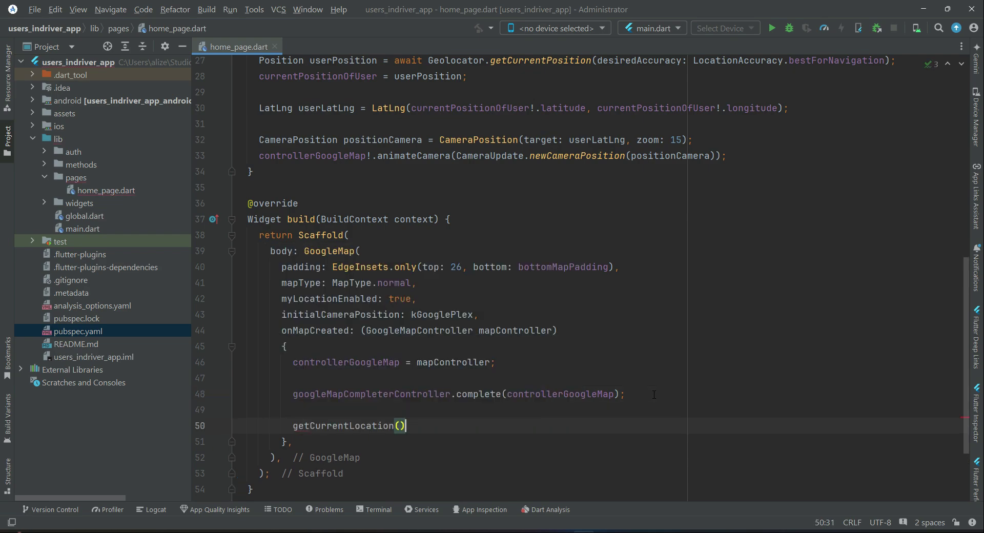
{"action": "type", "text": ";"}
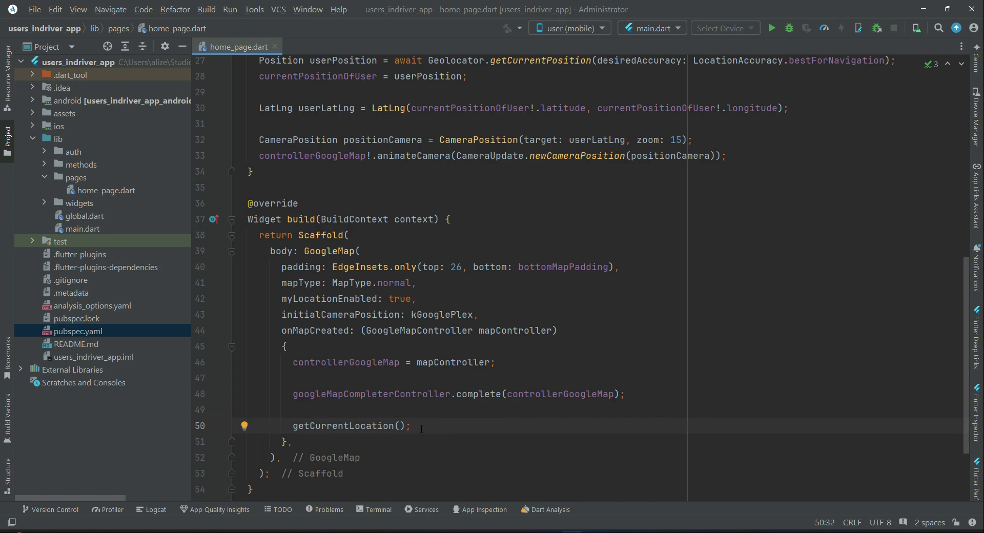
{"action": "mouse_move", "coordinate": [497, 426]}
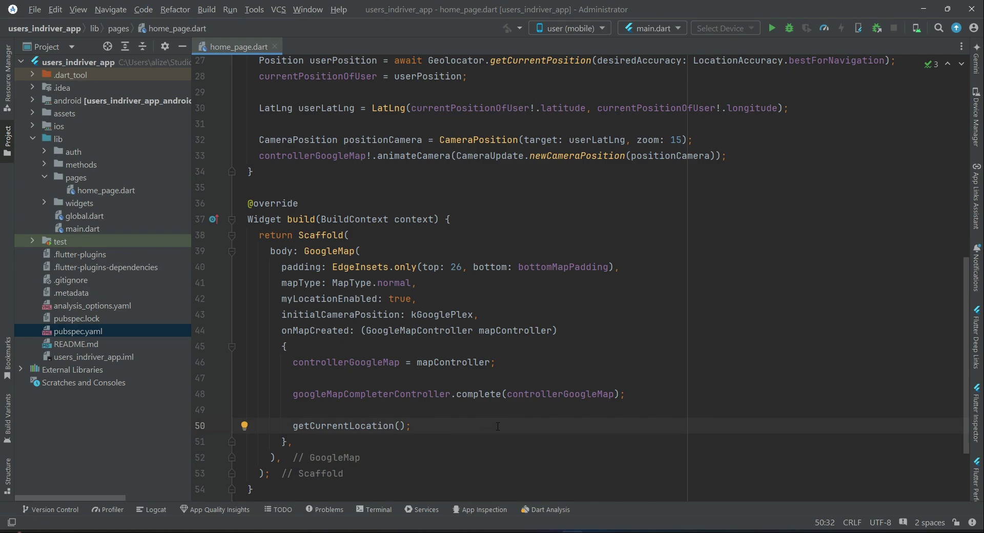
{"action": "left_click", "coordinate": [412, 426]}
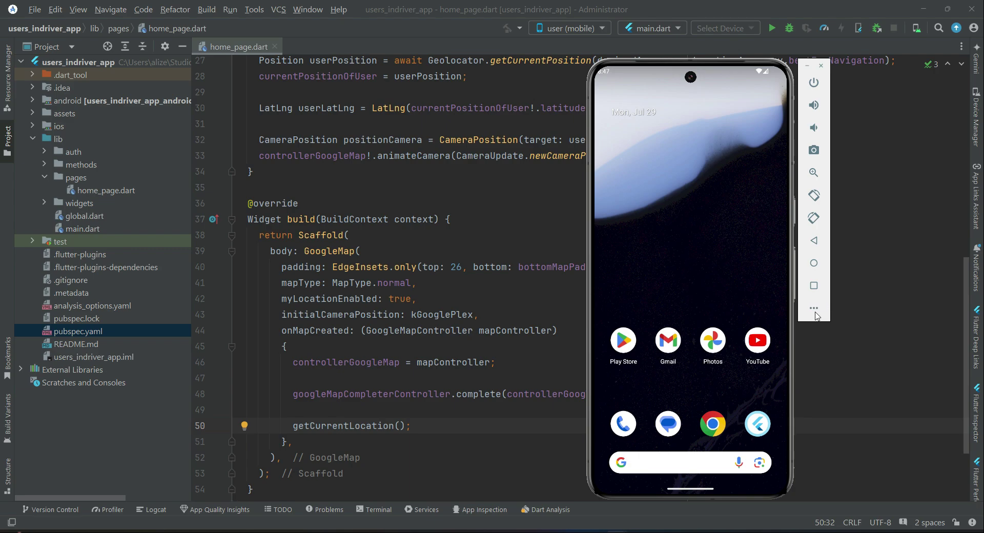
Reach the emulator's Extended Controls Location page and its map search.
{"action": "left_click", "coordinate": [813, 308]}
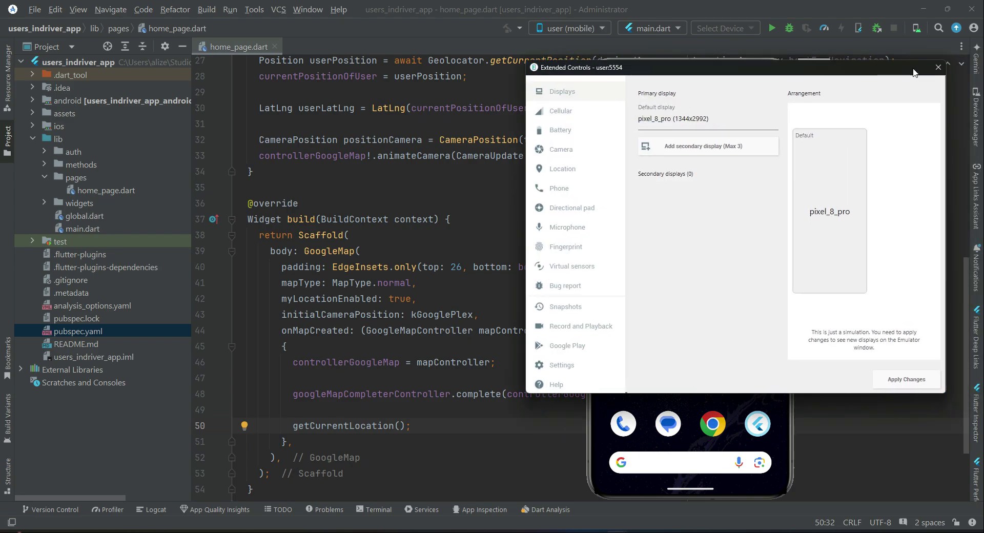
{"action": "left_click", "coordinate": [937, 67]}
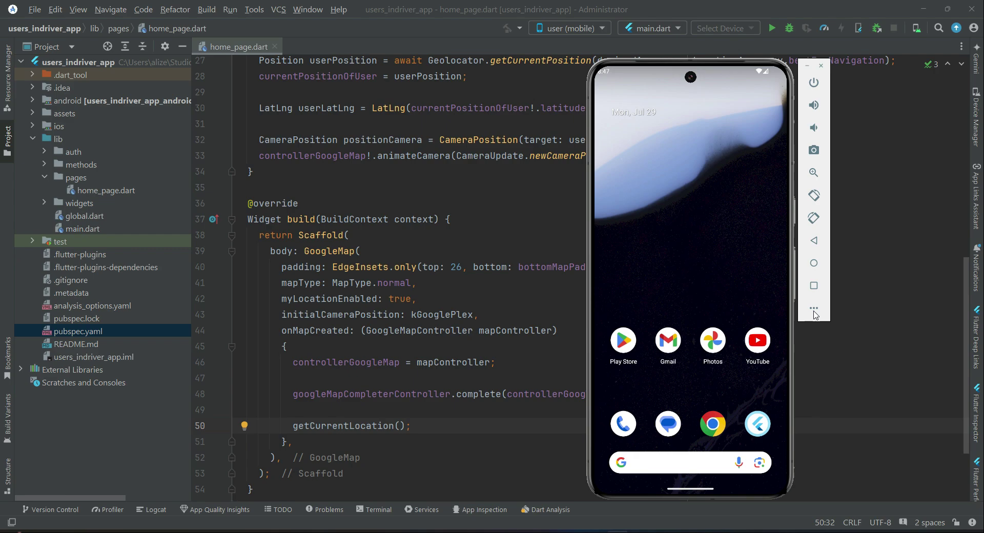
{"action": "left_click", "coordinate": [813, 309]}
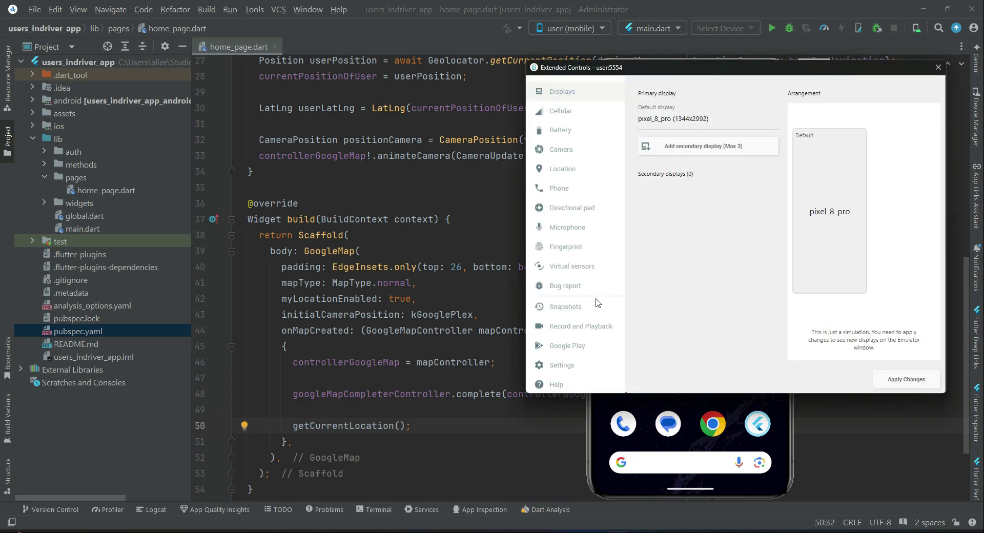
{"action": "left_click", "coordinate": [561, 169]}
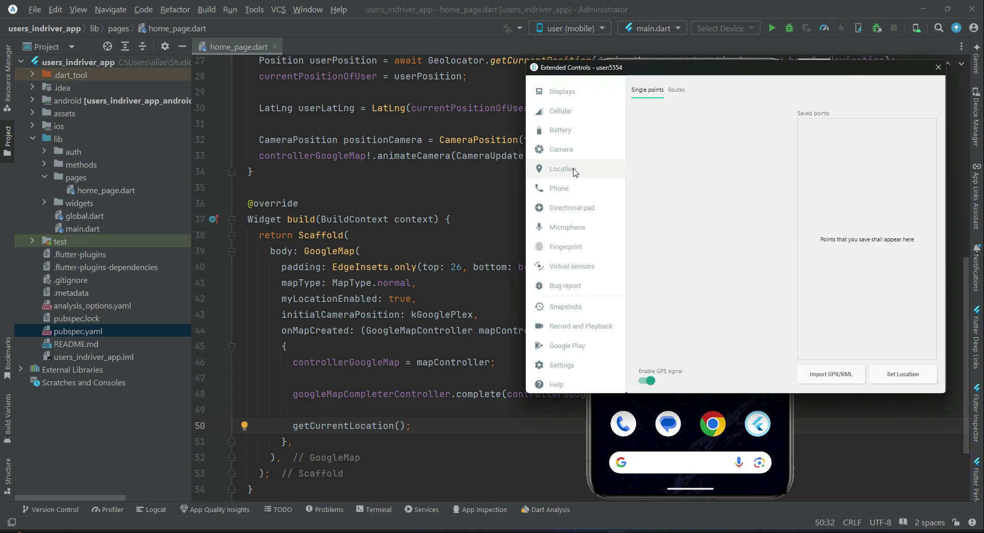
{"action": "left_click", "coordinate": [562, 169]}
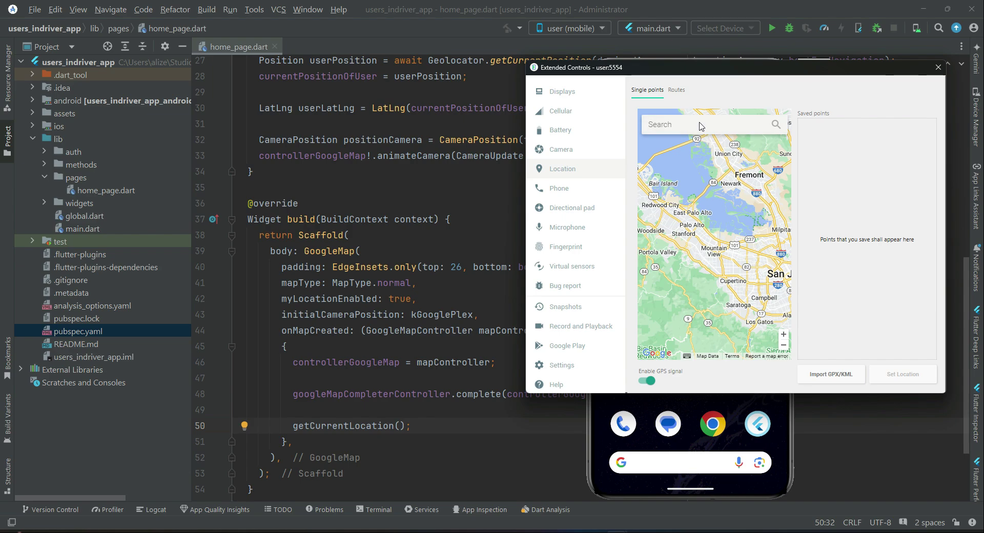
Search the map, set the Salah Al Din St, Deira, Dubai result as the device location and close the controls.
{"action": "type", "text": "asian"}
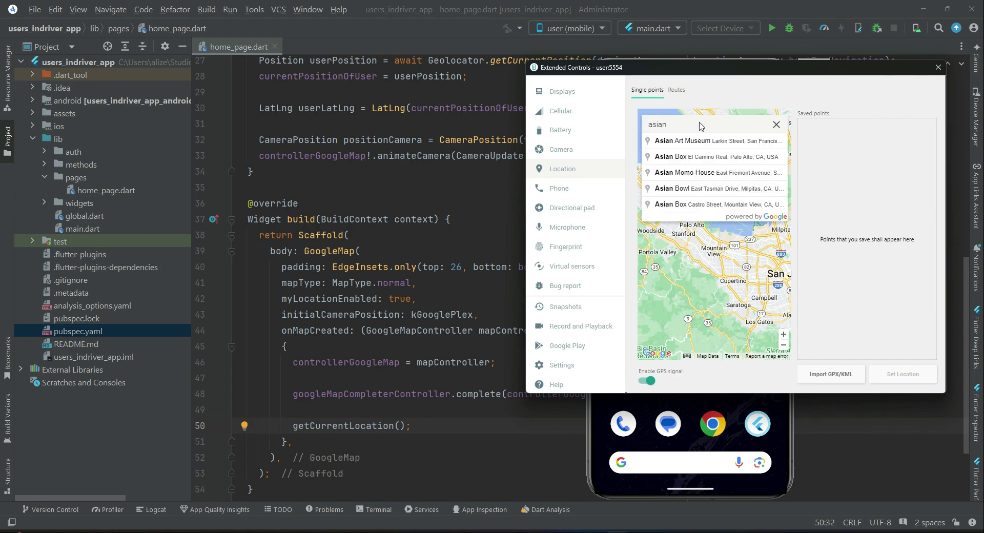
{"action": "key", "text": "Backspace"}
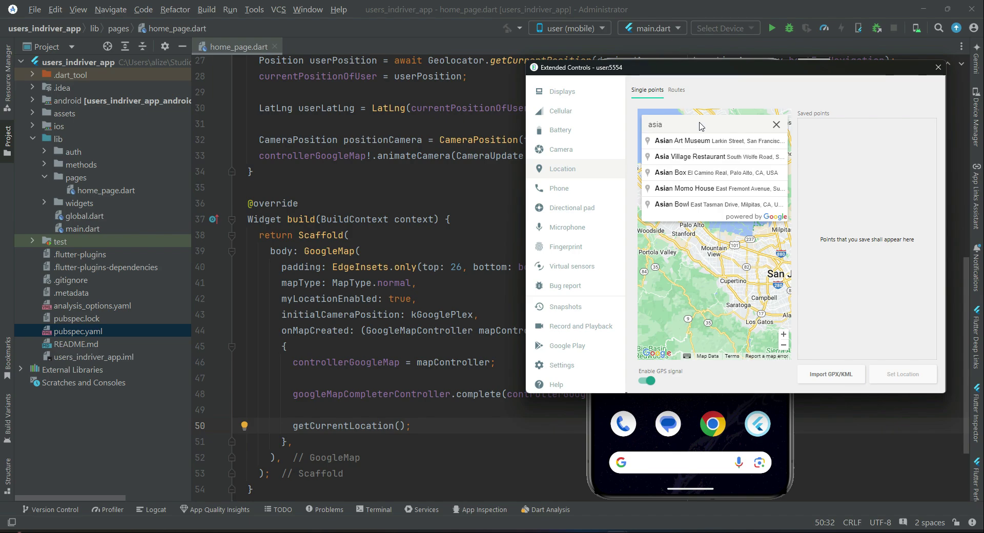
{"action": "left_click", "coordinate": [776, 124]}
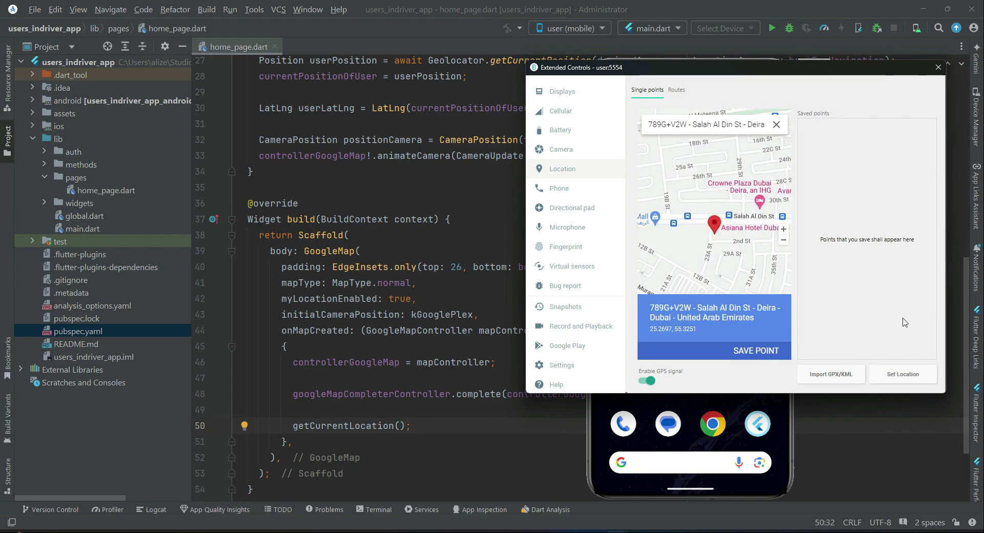
{"action": "left_click", "coordinate": [902, 374]}
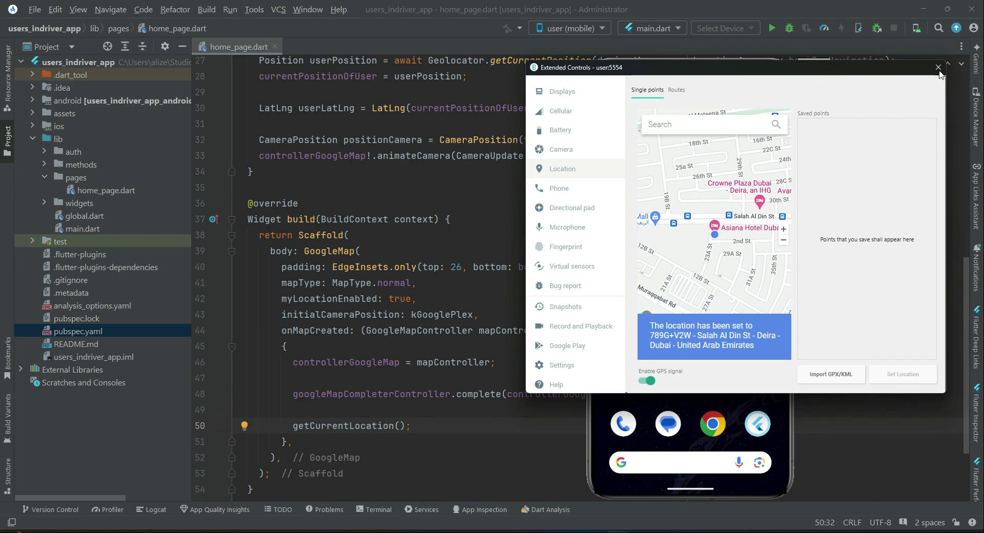
{"action": "left_click", "coordinate": [924, 68]}
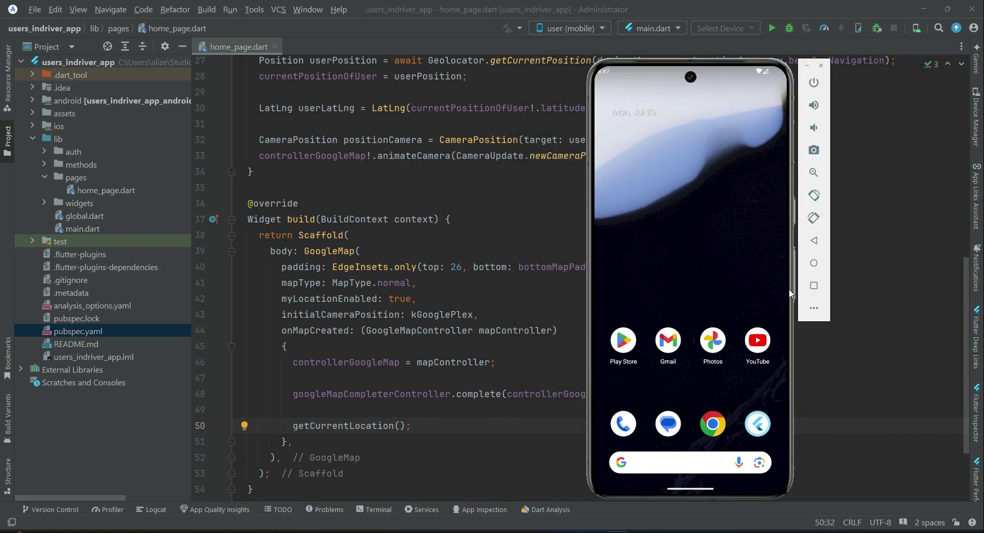
Run main.dart on the emulator and hit the build failure demanding a newer Kotlin Gradle plugin.
{"action": "left_click", "coordinate": [820, 66]}
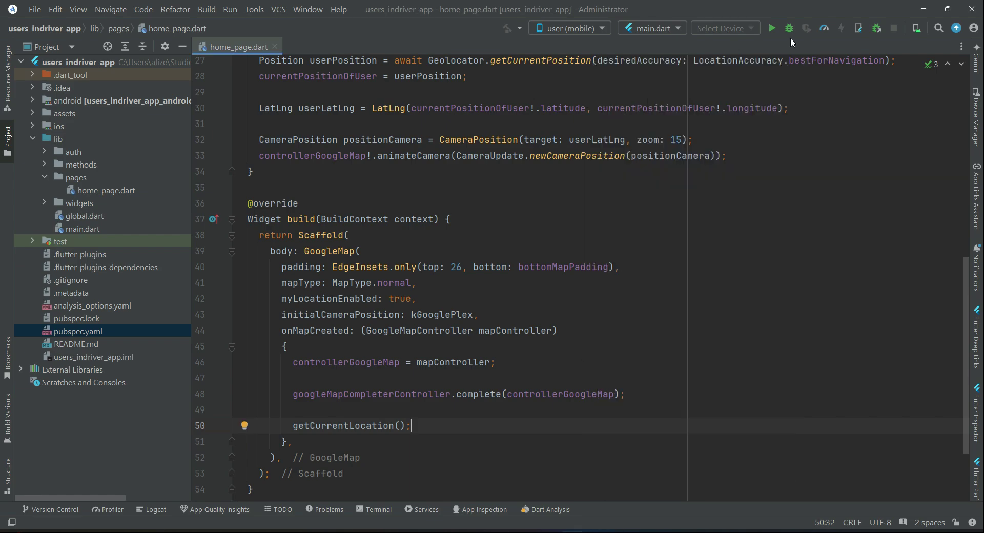
{"action": "left_click", "coordinate": [772, 28]}
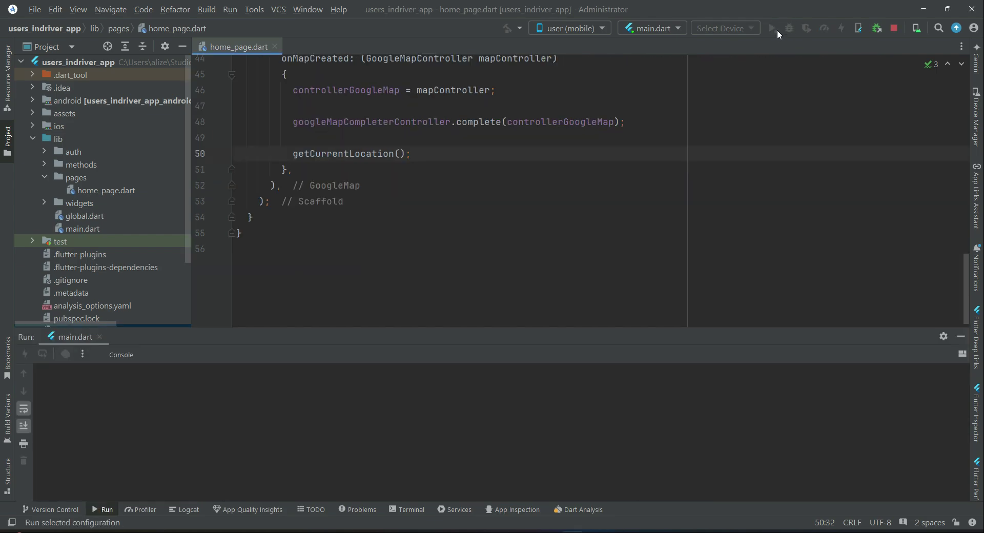
{"action": "left_click", "coordinate": [770, 28]}
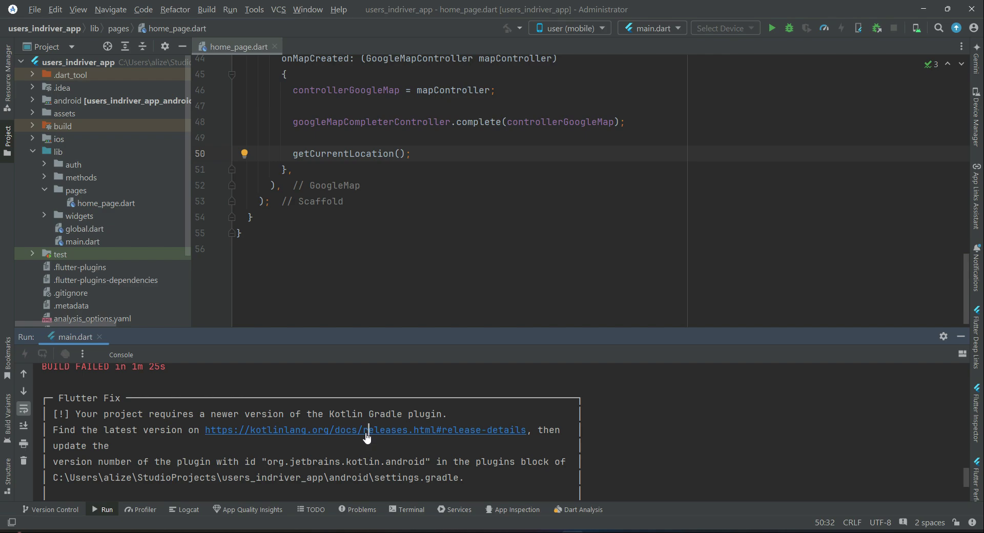
Follow the console link to the Kotlin releases page and select the latest version, 2.0.0.
{"action": "left_click", "coordinate": [365, 430]}
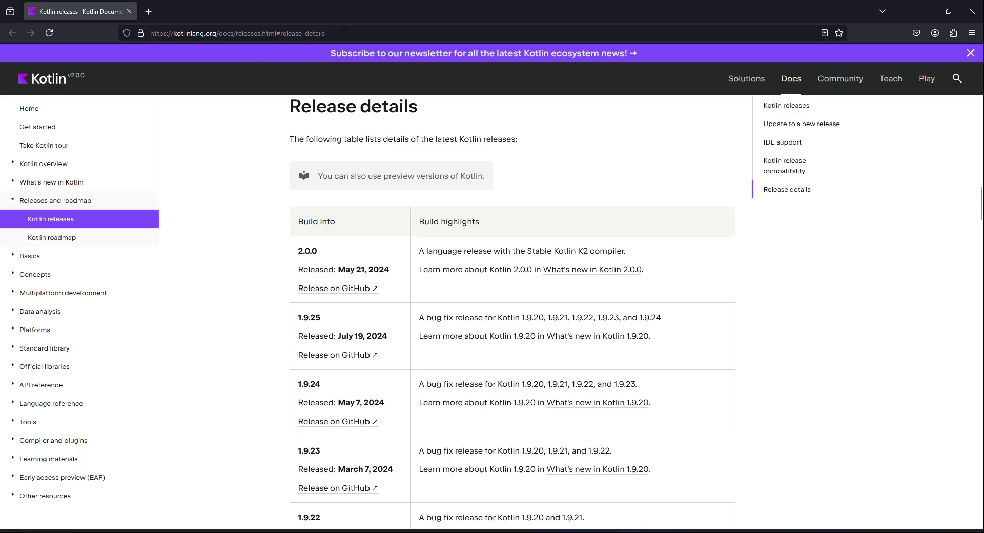
{"action": "mouse_move", "coordinate": [632, 300]}
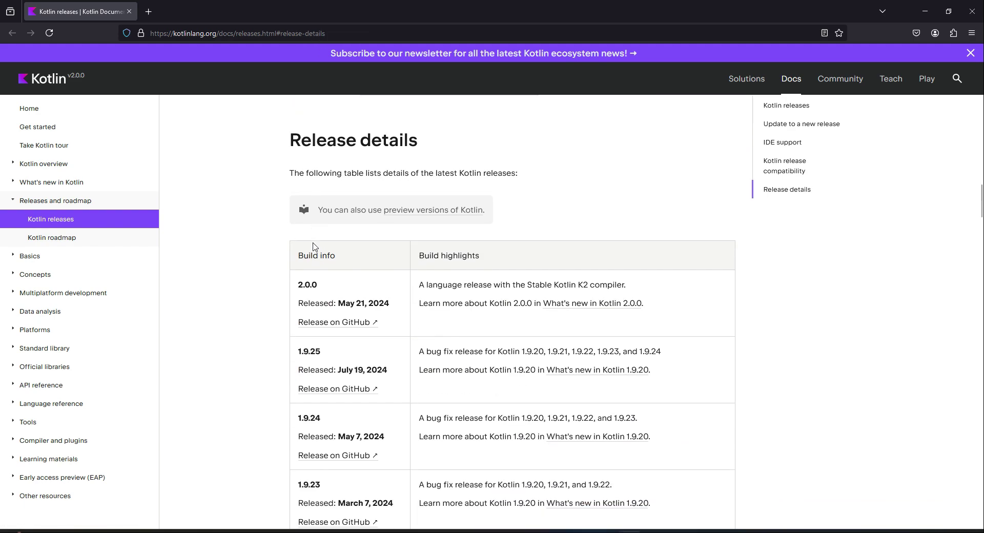
{"action": "scroll", "scroll_direction": "down", "scroll_amount": 3}
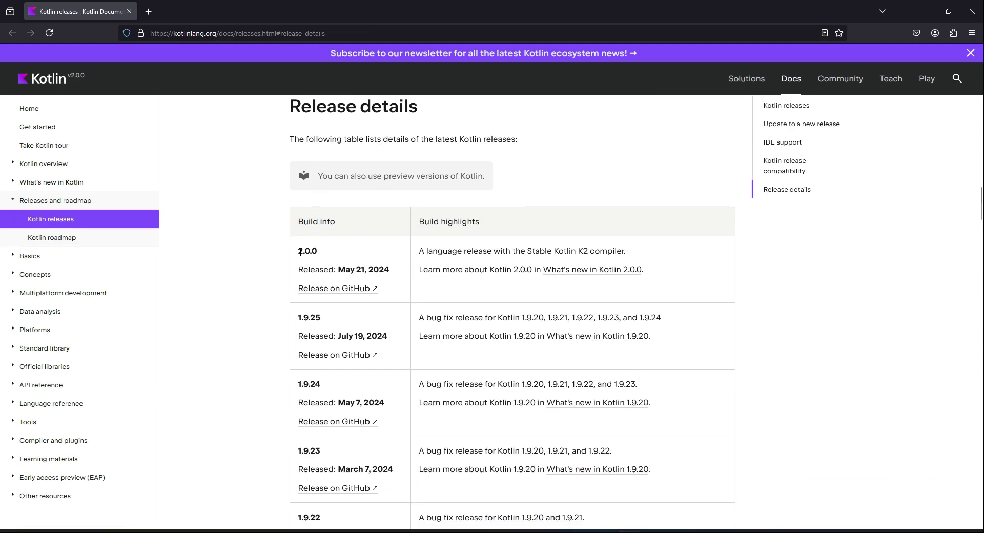
{"action": "double_click", "coordinate": [307, 250]}
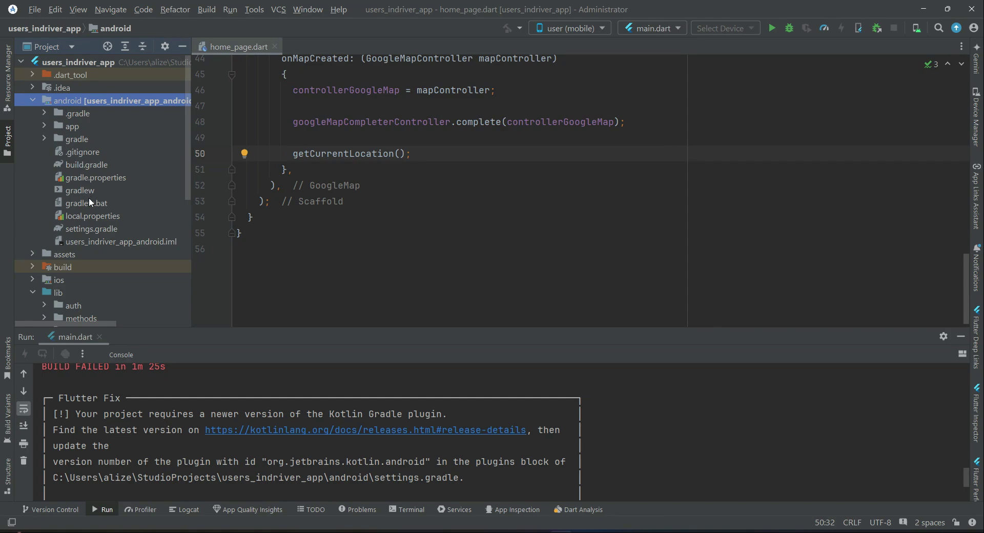
Change the Kotlin Android plugin version in android/settings.gradle from 1.7.10 to 2.0.0 and rerun the app.
{"action": "double_click", "coordinate": [92, 228]}
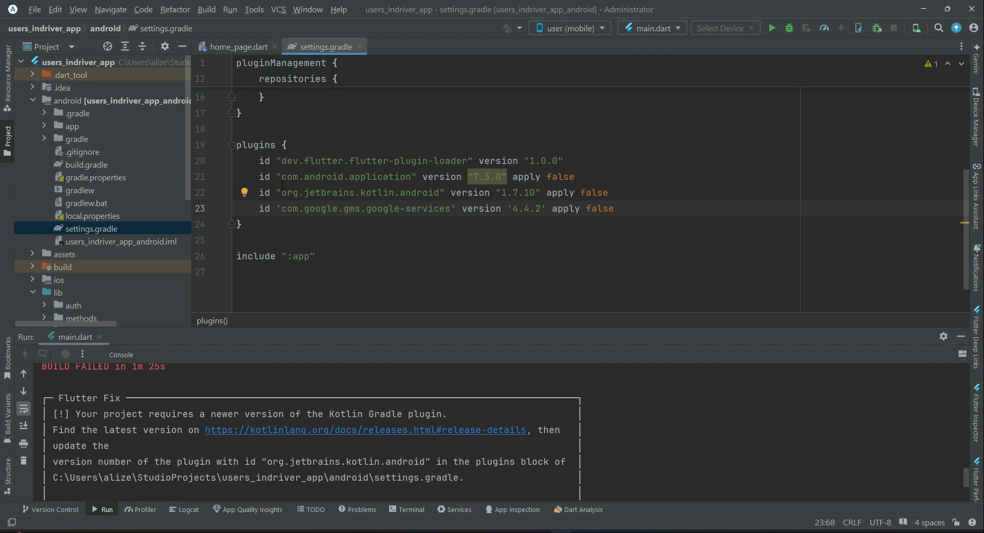
{"action": "double_click", "coordinate": [255, 145]}
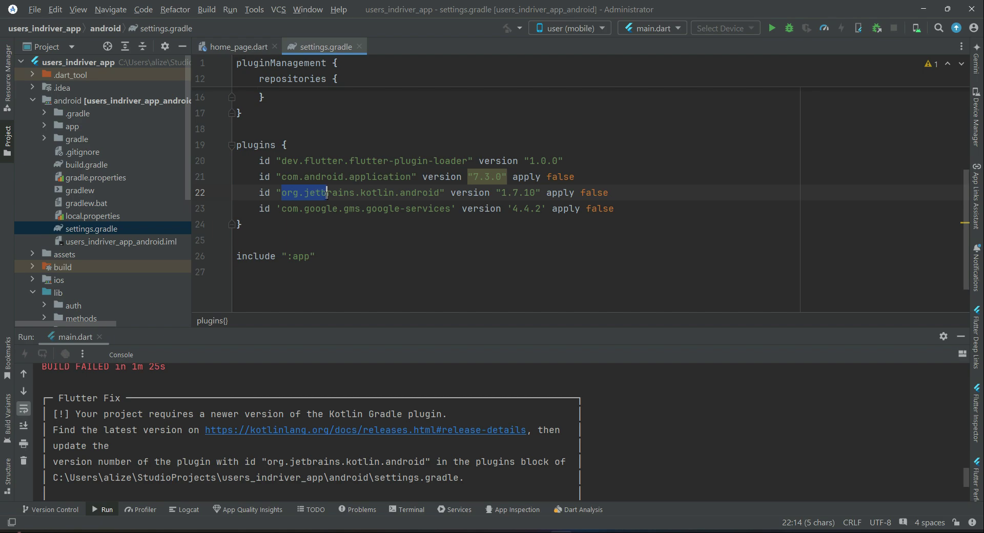
{"action": "left_click_drag", "start_coordinate": [328, 192], "coordinate": [405, 192]}
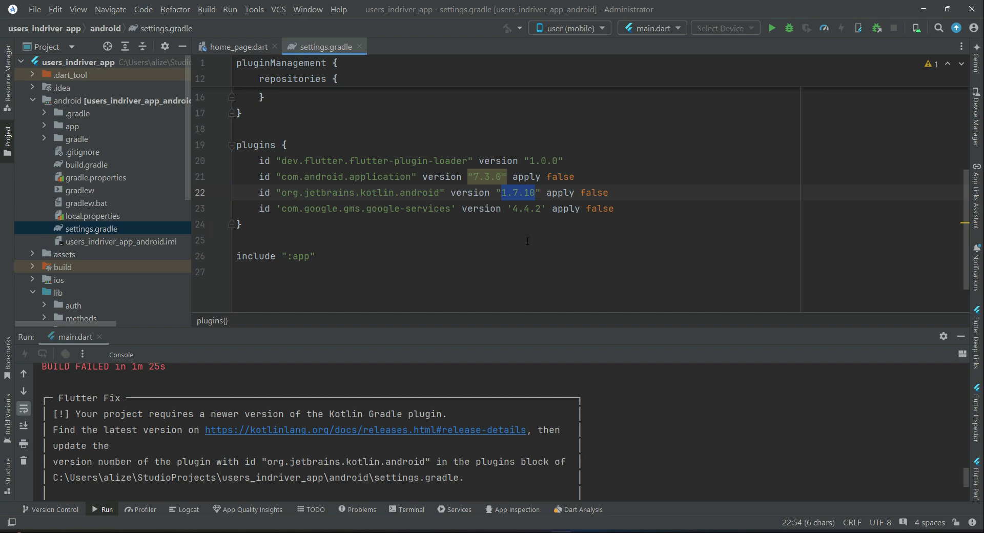
{"action": "type", "text": "2.0.0"}
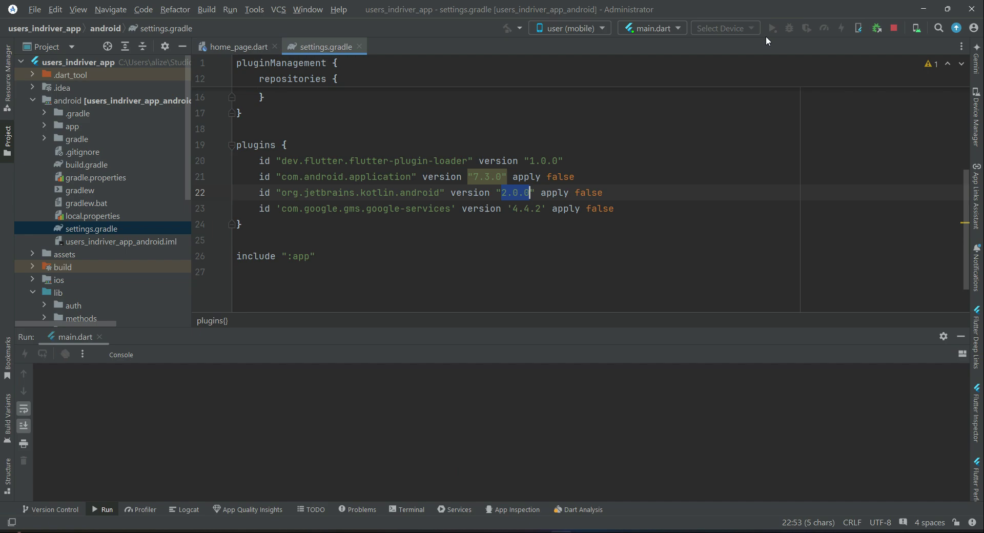
{"action": "left_click", "coordinate": [773, 29]}
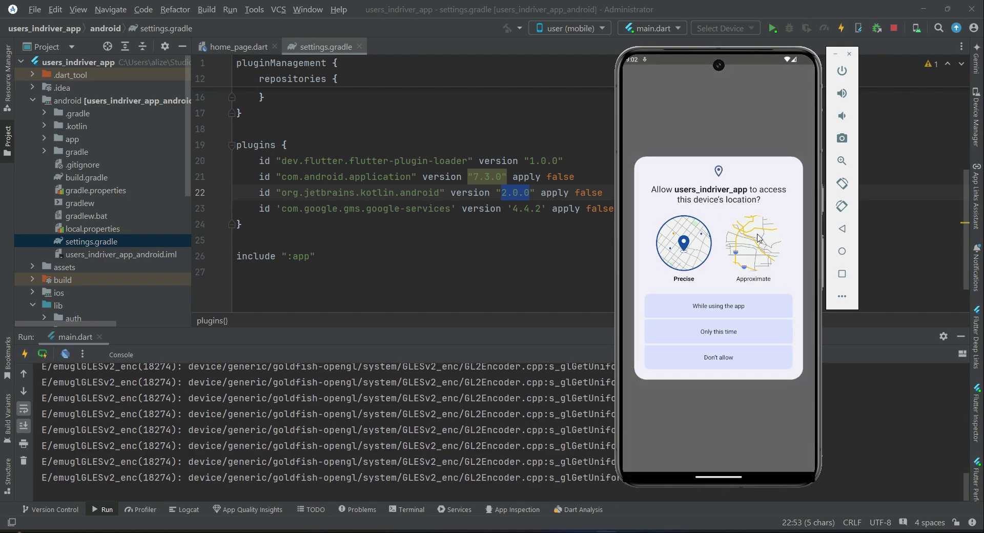
{"action": "mouse_move", "coordinate": [749, 314]}
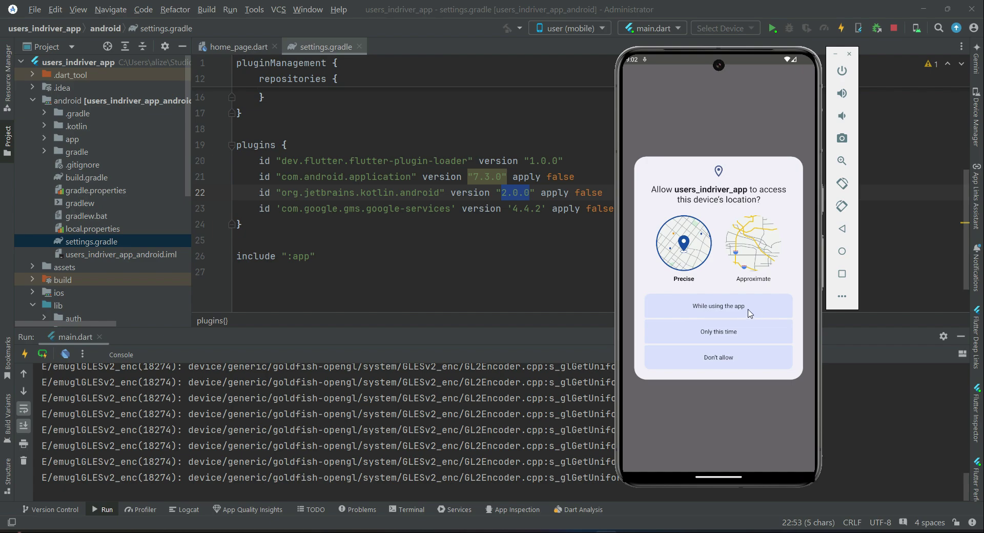
{"action": "left_click", "coordinate": [718, 305]}
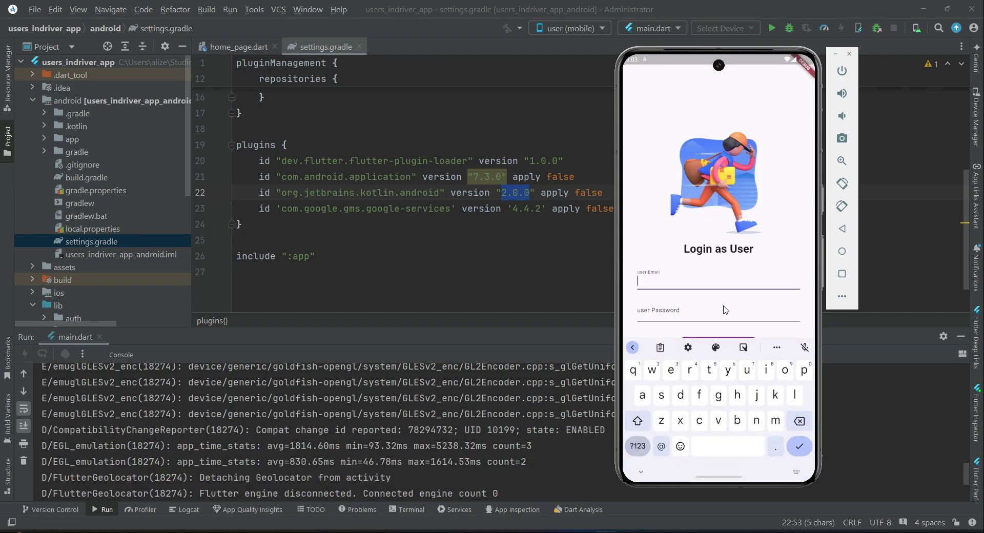
{"action": "type", "text": "alizeb"}
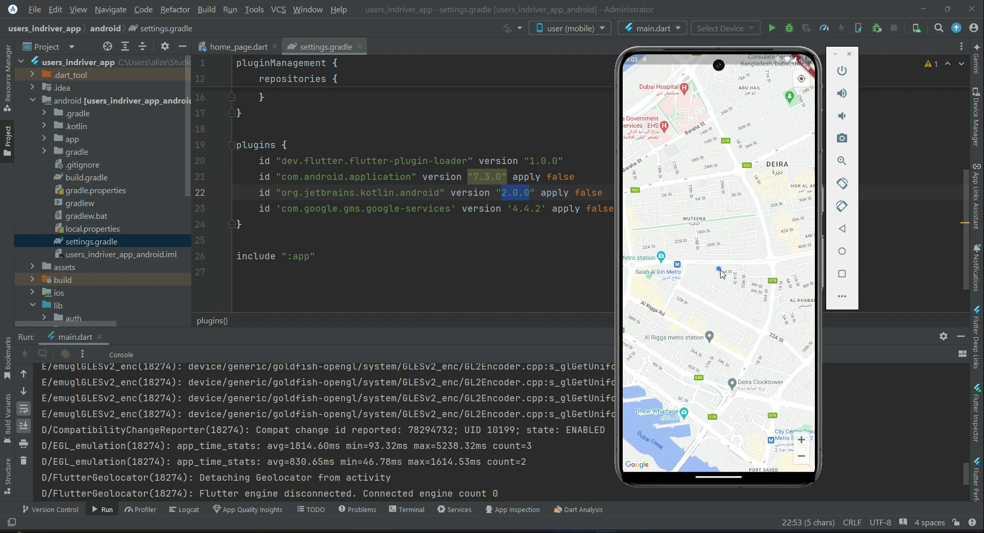
{"action": "mouse_move", "coordinate": [723, 278]}
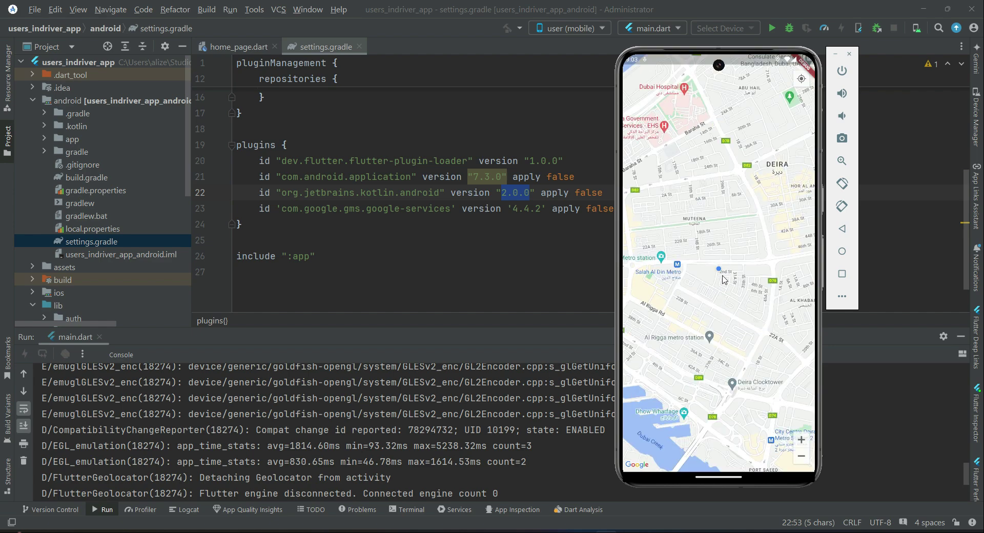